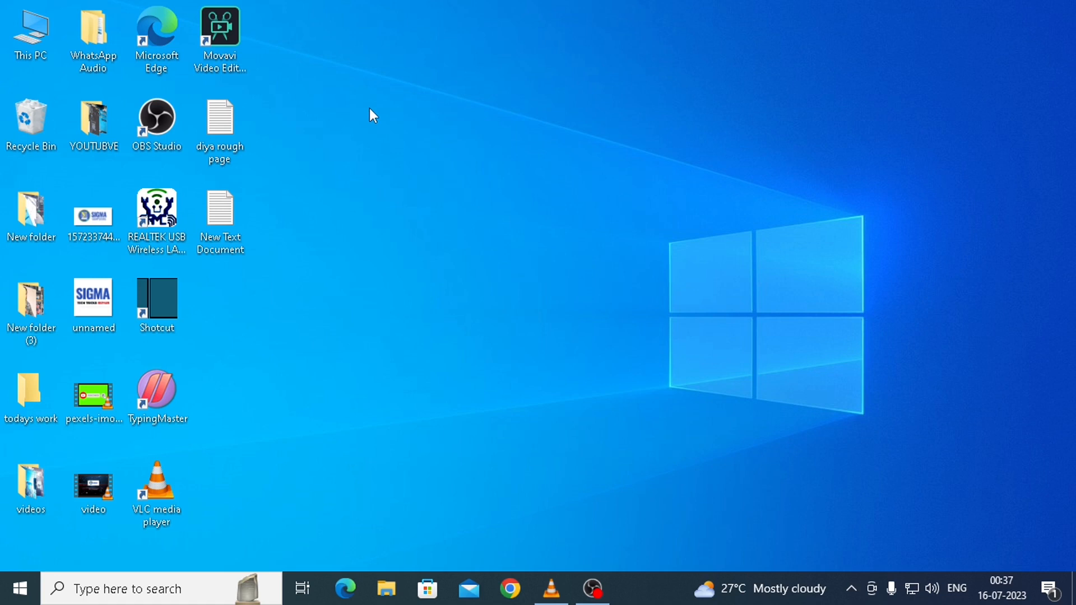
Step: Right-click an empty spot on the desktop to show its shortcut menu
{"action": "right_click", "coordinate": [371, 115]}
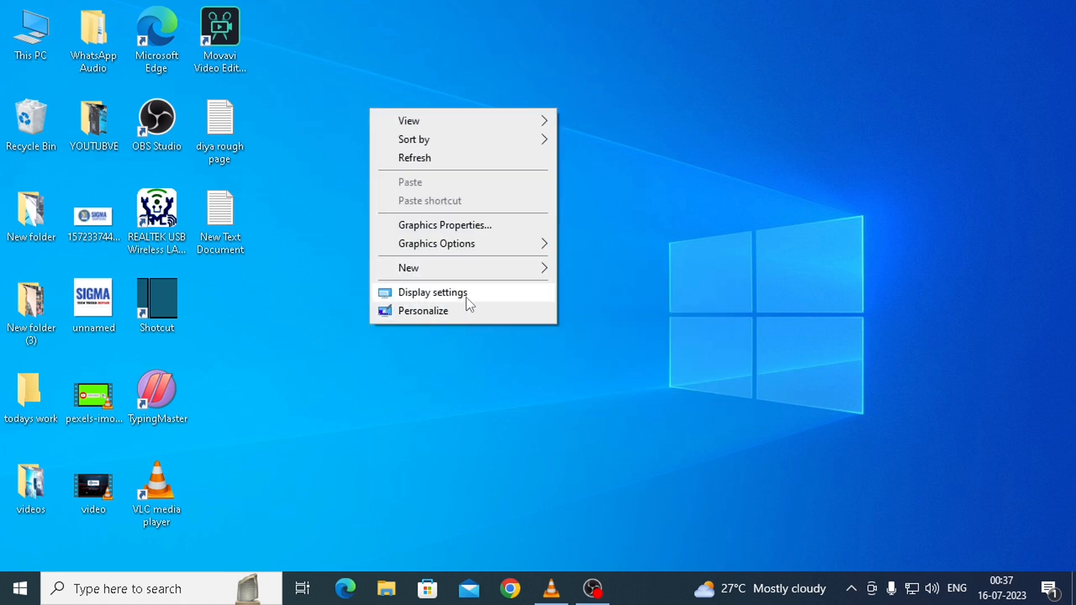
Step: Open Display settings and browse the resolution list, leaving 1280 × 720 unchanged
{"action": "left_click", "coordinate": [432, 292]}
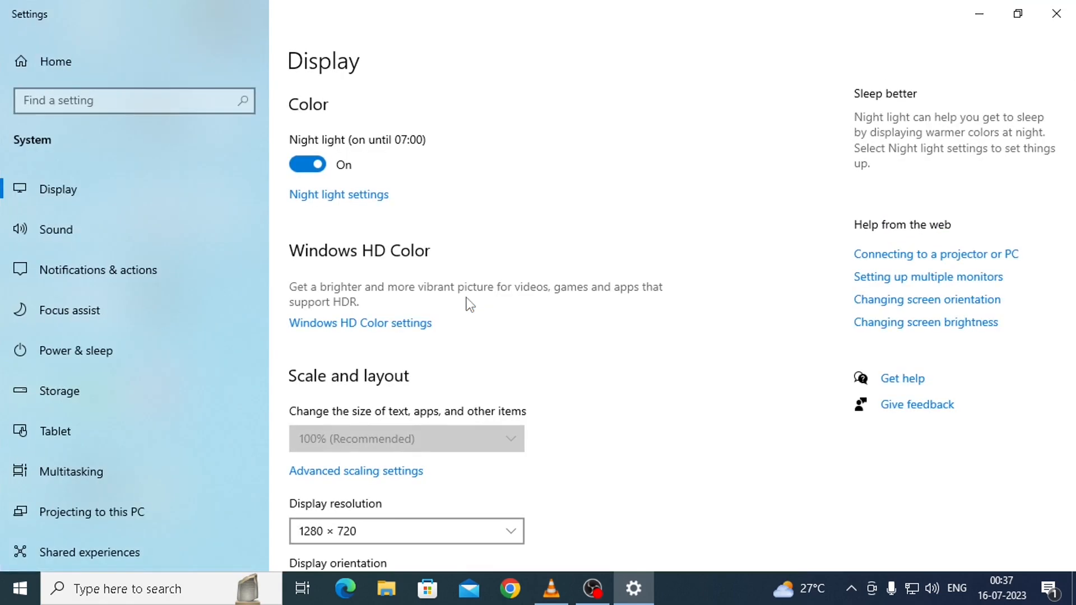
{"action": "scroll", "scroll_direction": "down", "scroll_amount": 3}
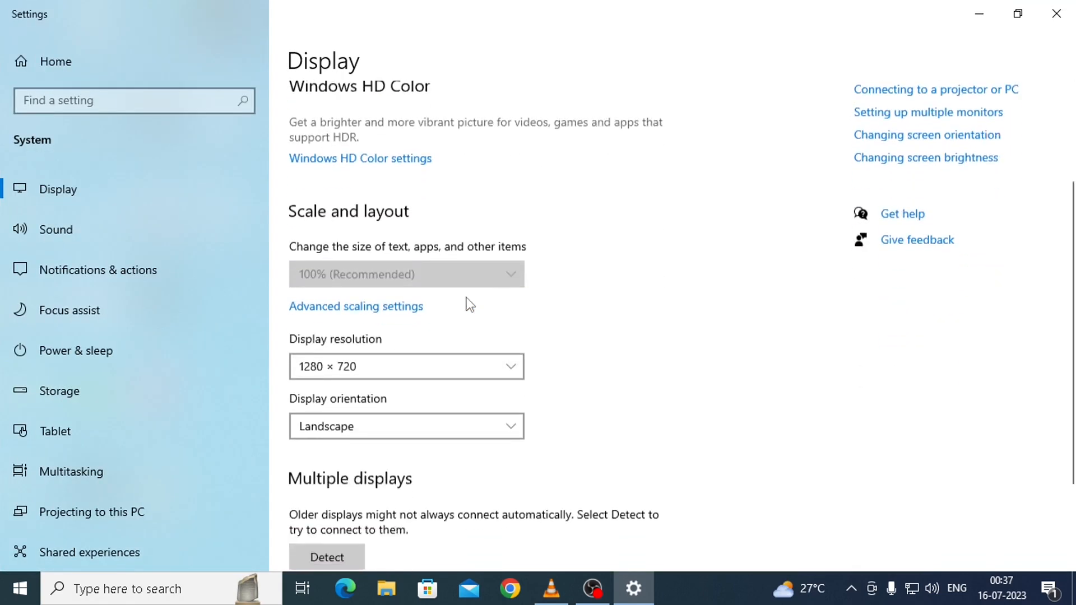
{"action": "scroll", "scroll_direction": "down", "scroll_amount": 3}
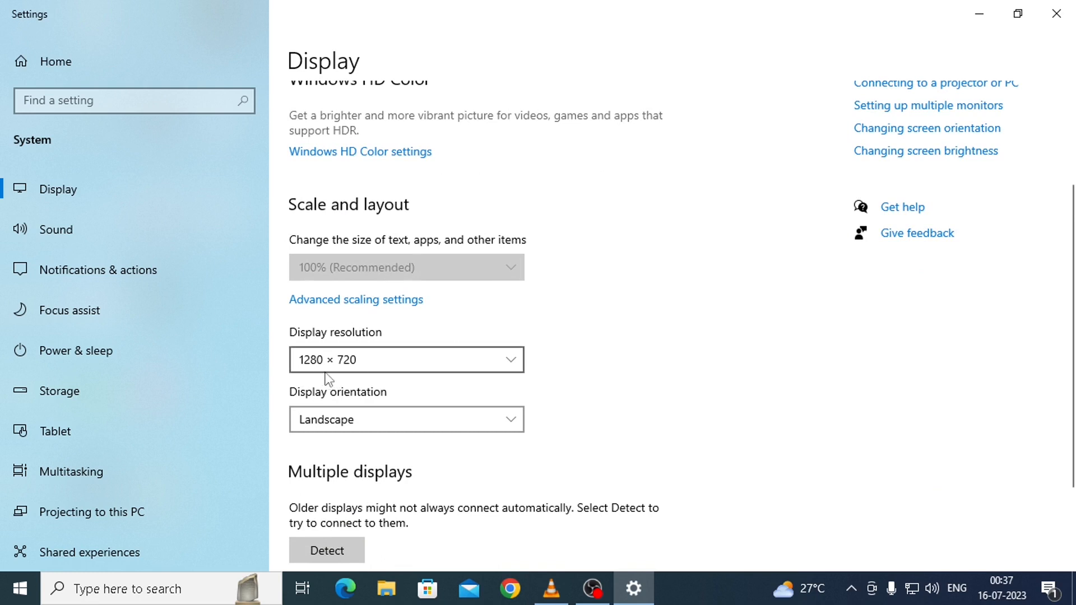
{"action": "mouse_move", "coordinate": [481, 379]}
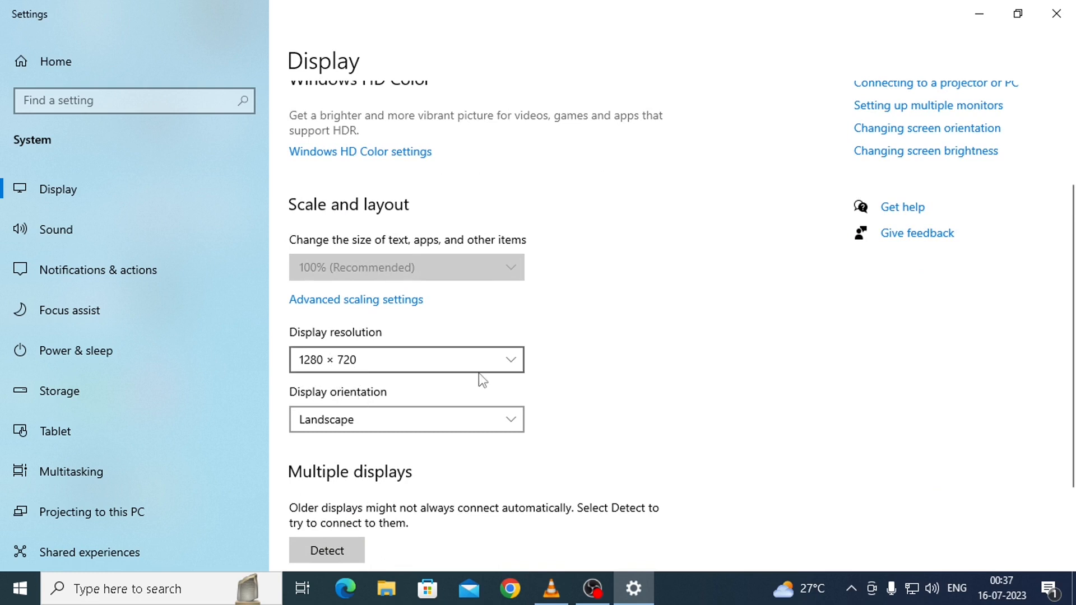
{"action": "left_click", "coordinate": [406, 360]}
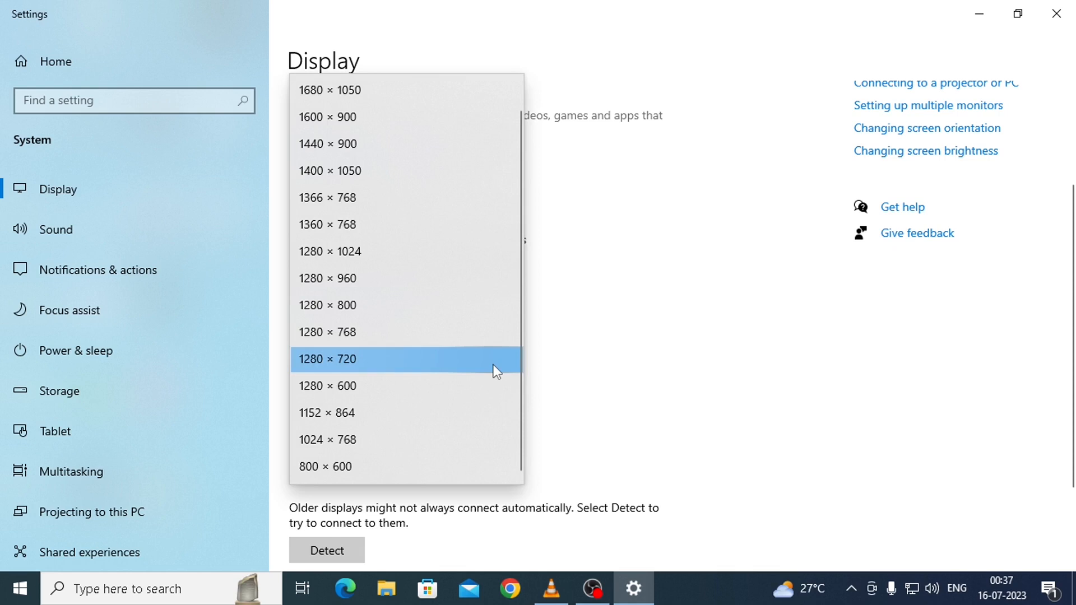
{"action": "scroll", "scroll_direction": "up", "scroll_amount": 3}
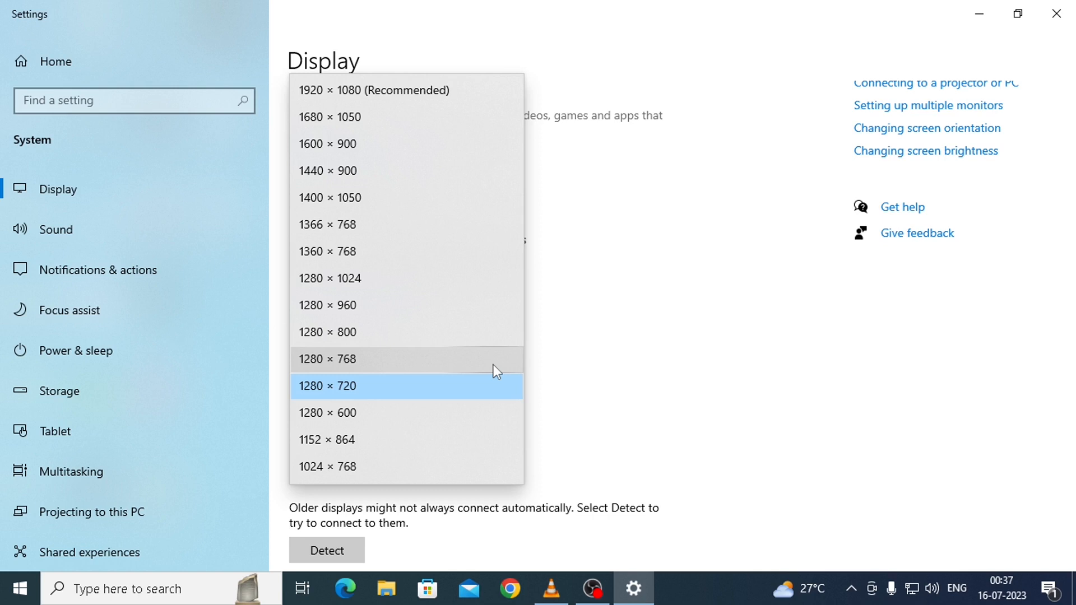
{"action": "mouse_move", "coordinate": [492, 361]}
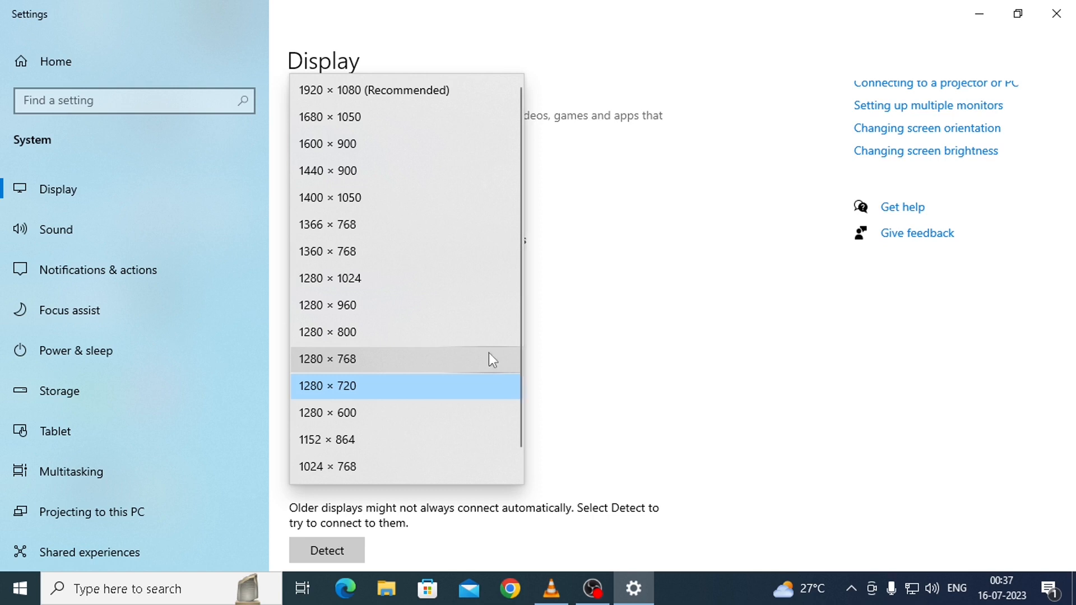
{"action": "mouse_move", "coordinate": [342, 100]}
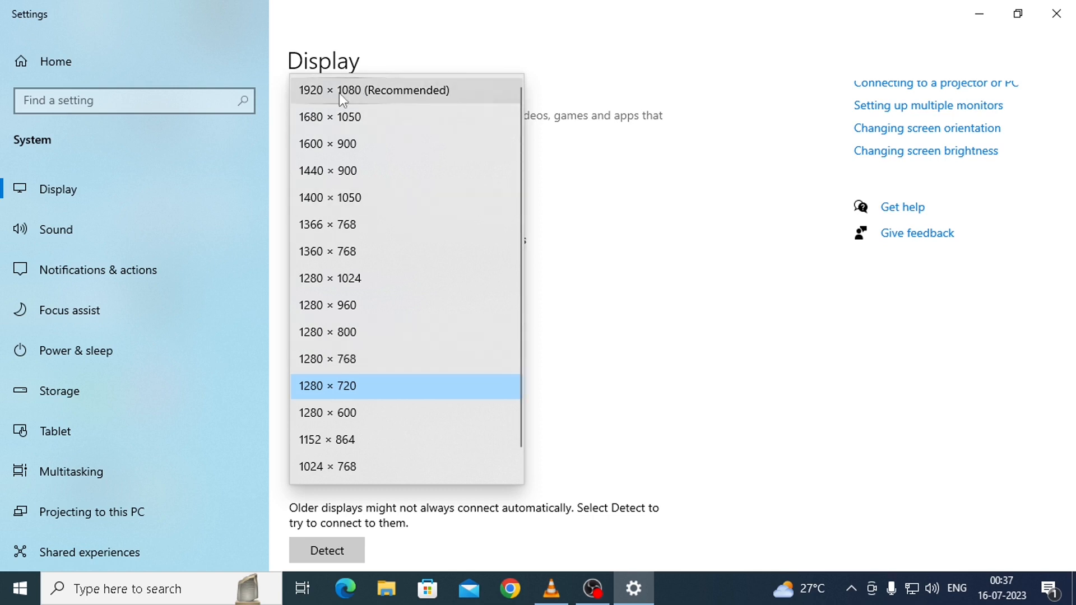
{"action": "mouse_move", "coordinate": [344, 389]}
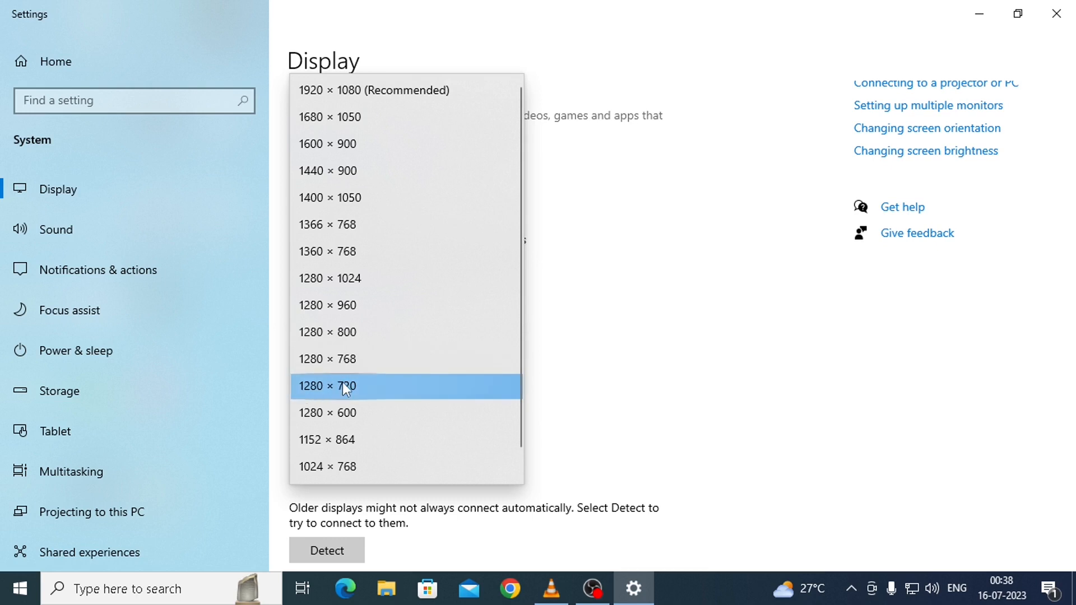
{"action": "mouse_move", "coordinate": [415, 108]}
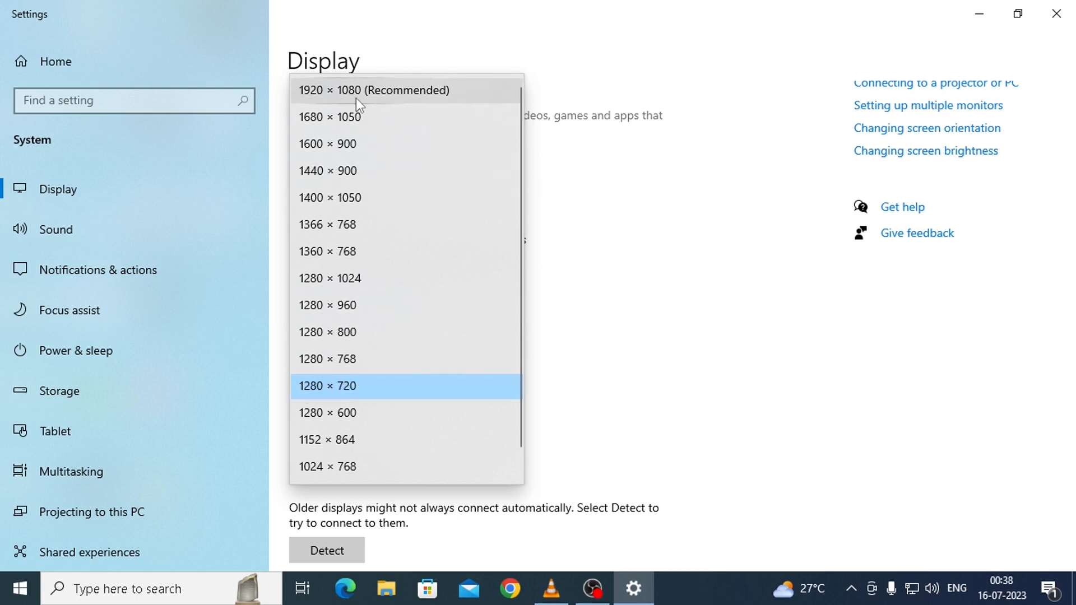
{"action": "mouse_move", "coordinate": [621, 226]}
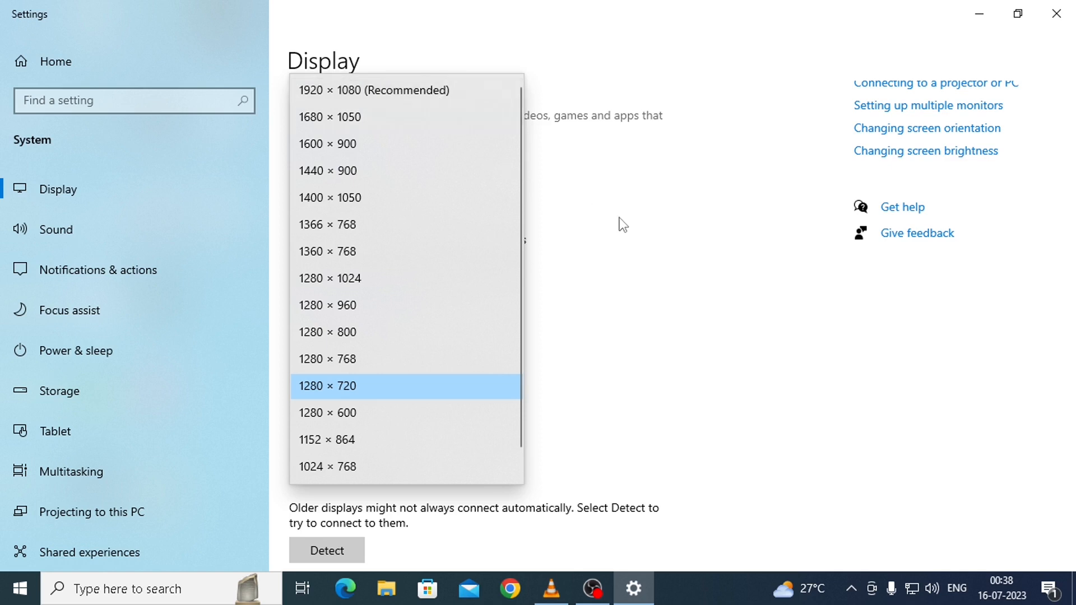
{"action": "left_click", "coordinate": [327, 386]}
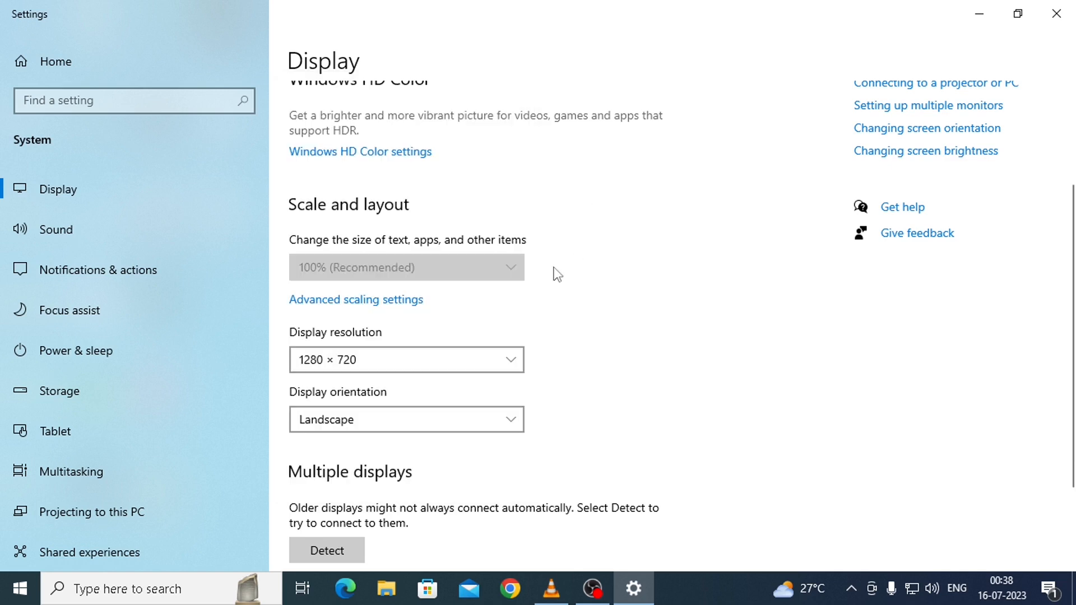
{"action": "mouse_move", "coordinate": [664, 257]}
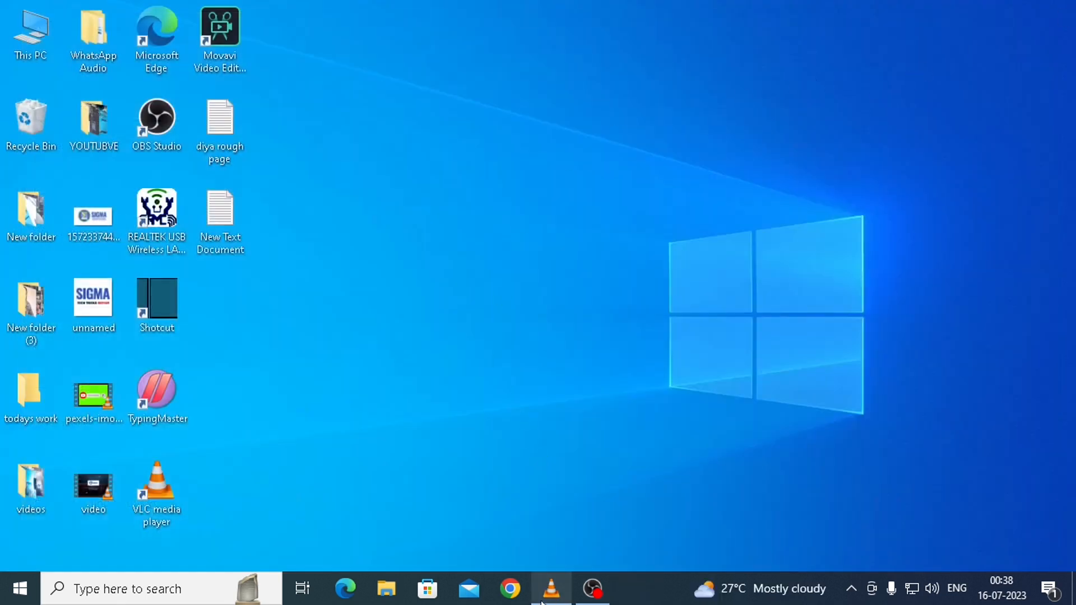
Step: Copy the chrome://flags address from New Text Document and load it in Chrome
{"action": "left_click", "coordinate": [509, 589]}
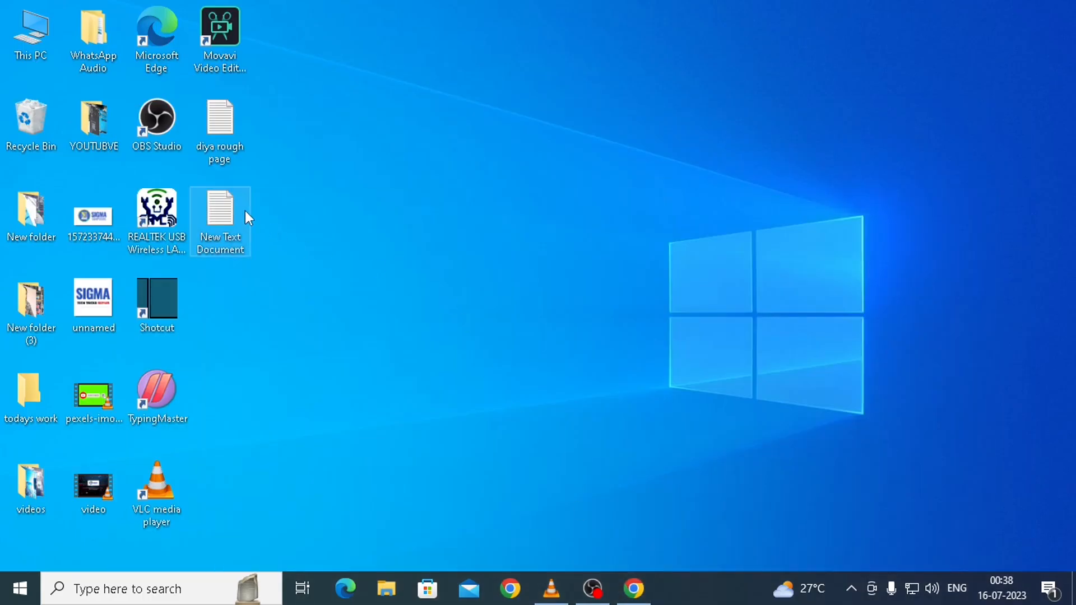
{"action": "double_click", "coordinate": [220, 216]}
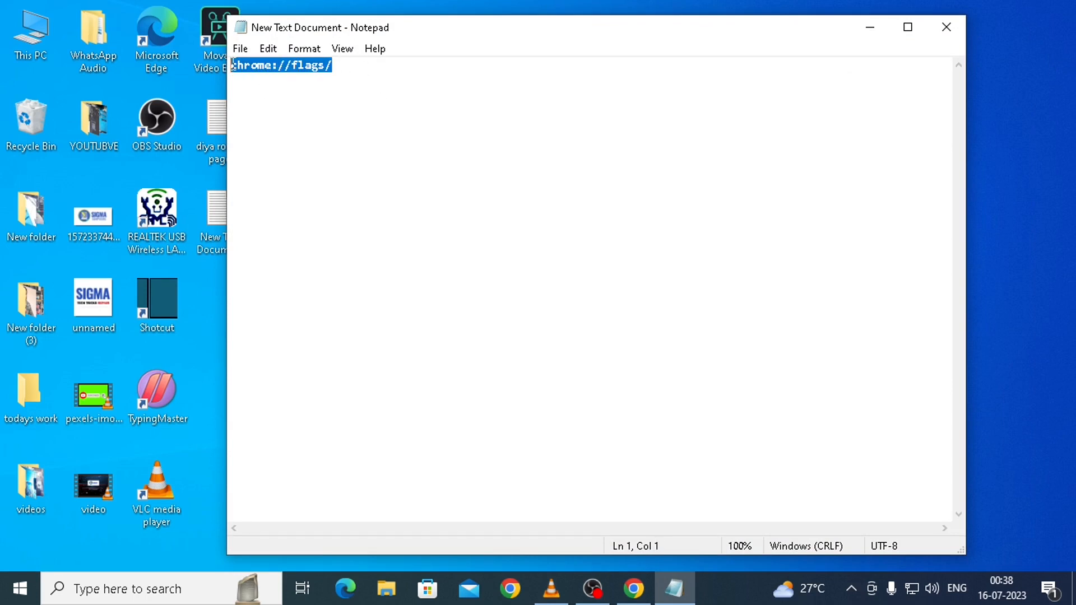
{"action": "right_click", "coordinate": [281, 65]}
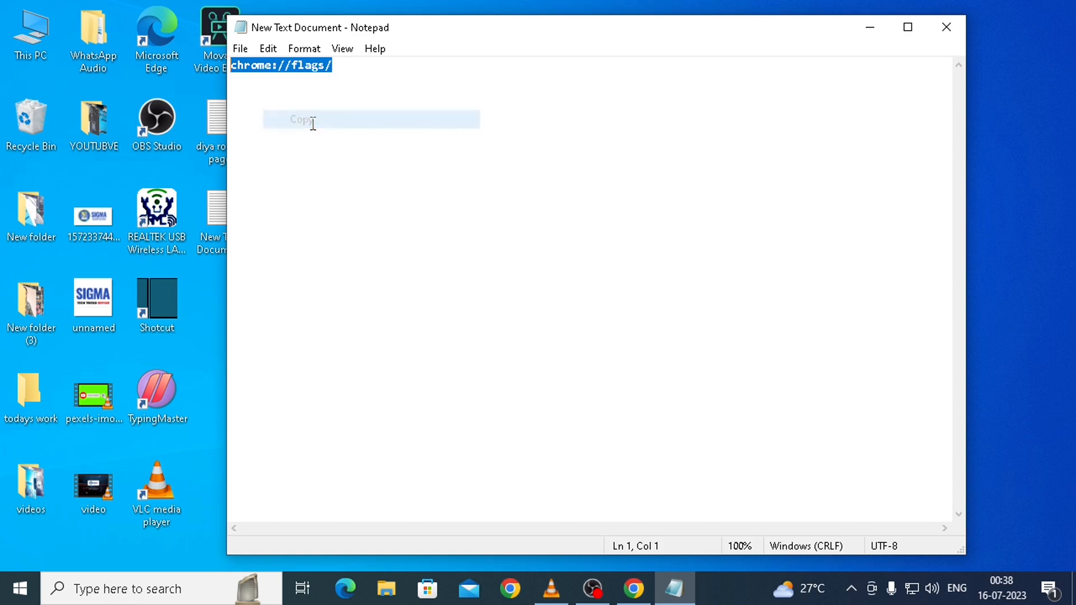
{"action": "left_click", "coordinate": [632, 589]}
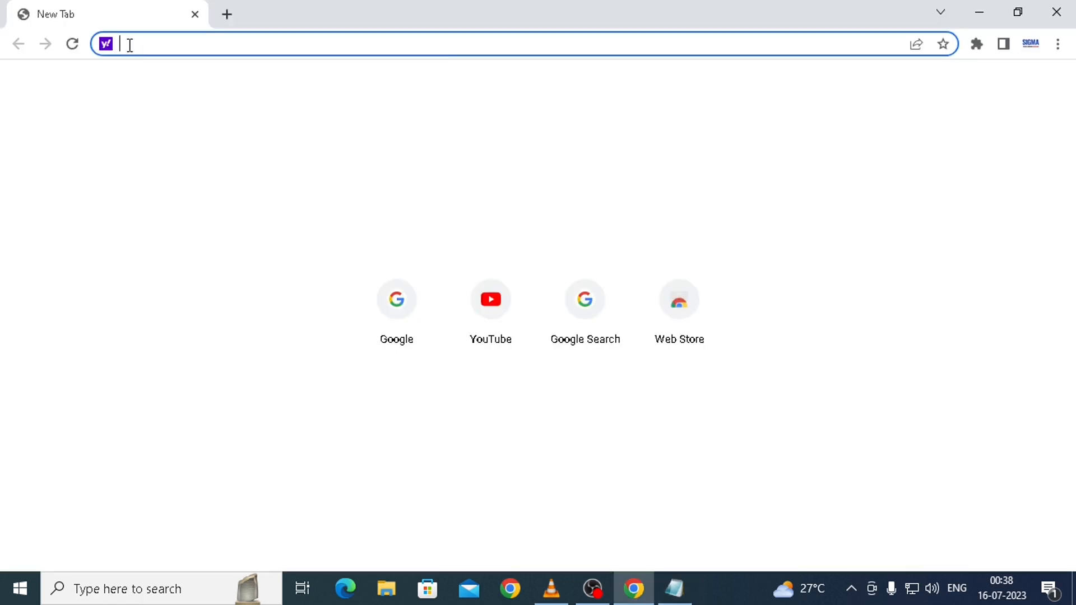
{"action": "type", "text": "chrome://flags"}
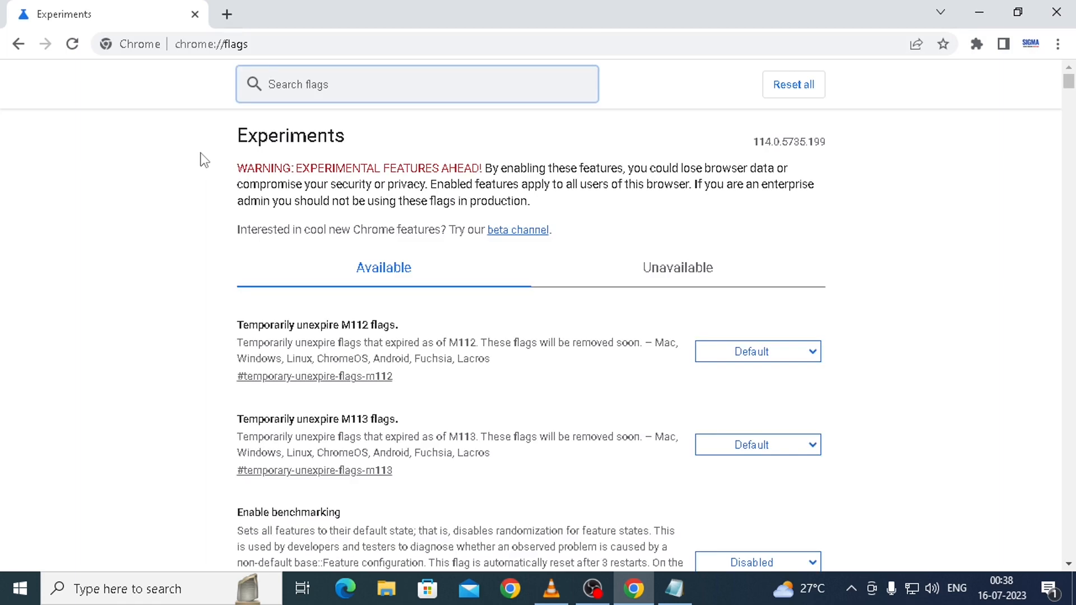
Step: Set the Accelerated 2D canvas flag to Enabled on chrome://flags
{"action": "scroll", "scroll_direction": "down", "scroll_amount": 3}
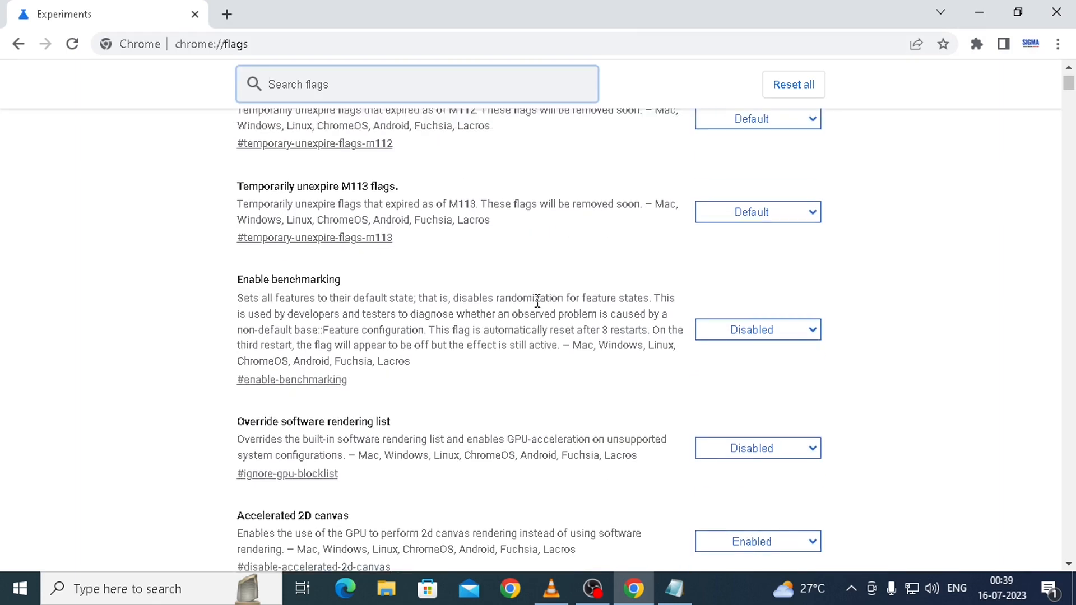
{"action": "scroll", "scroll_direction": "down", "scroll_amount": 3}
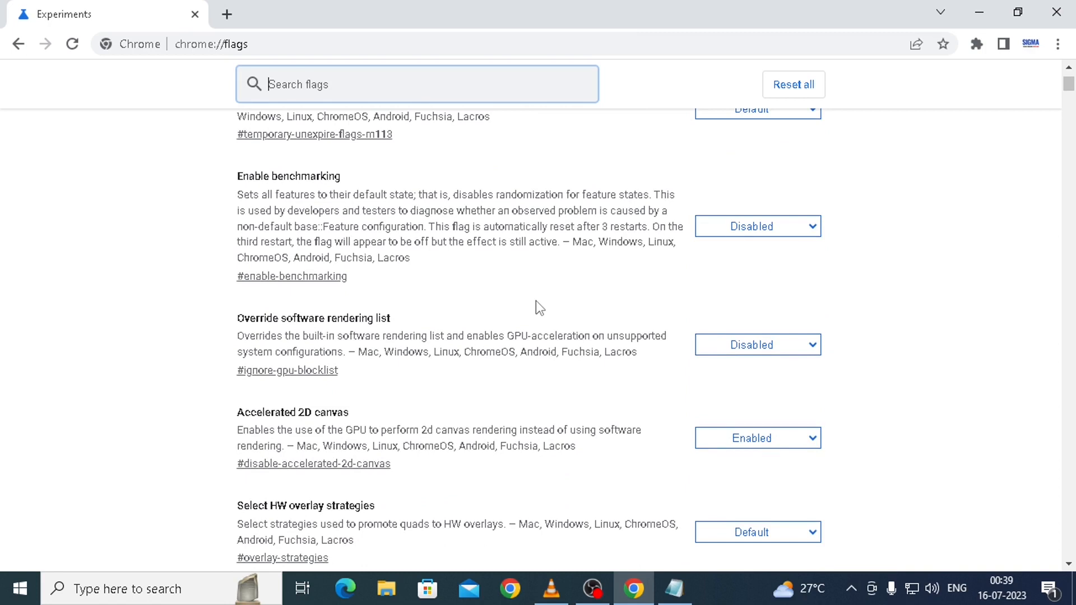
{"action": "scroll", "scroll_direction": "down", "scroll_amount": 3}
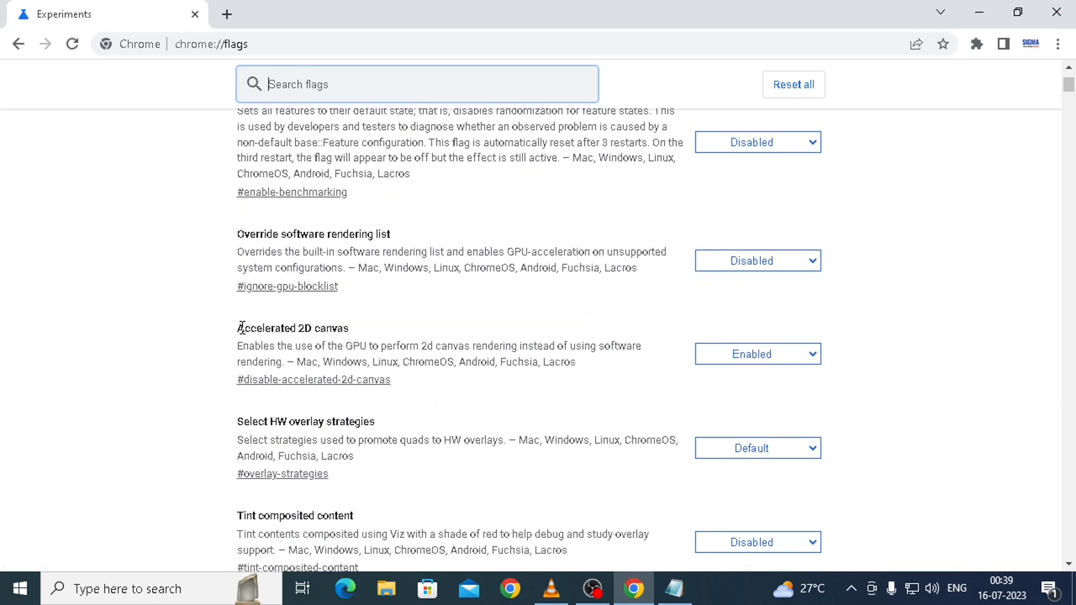
{"action": "mouse_move", "coordinate": [706, 394]}
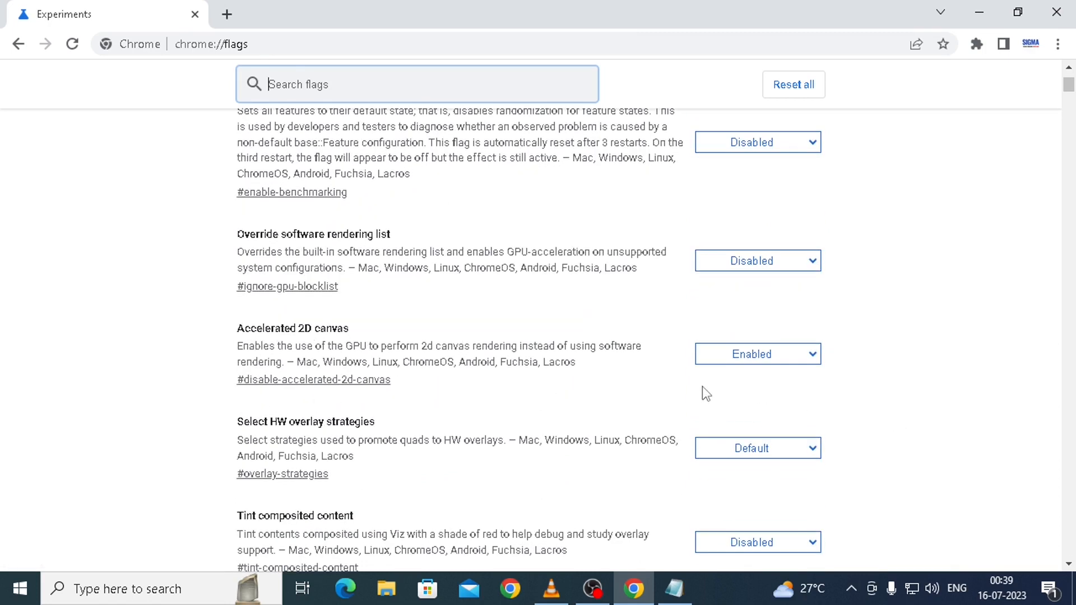
{"action": "mouse_move", "coordinate": [770, 336]}
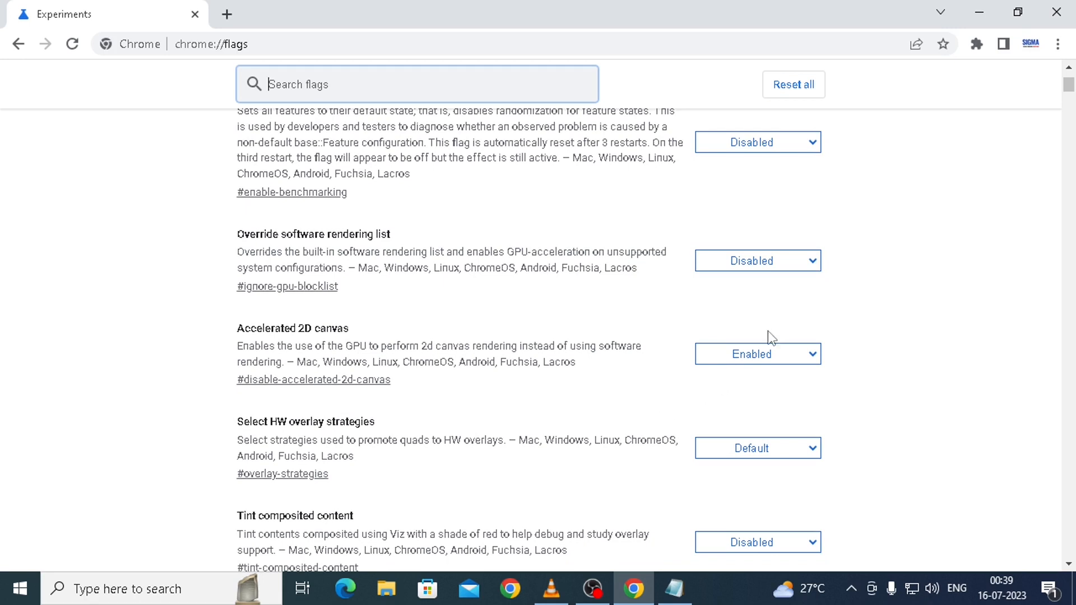
{"action": "mouse_move", "coordinate": [854, 360]}
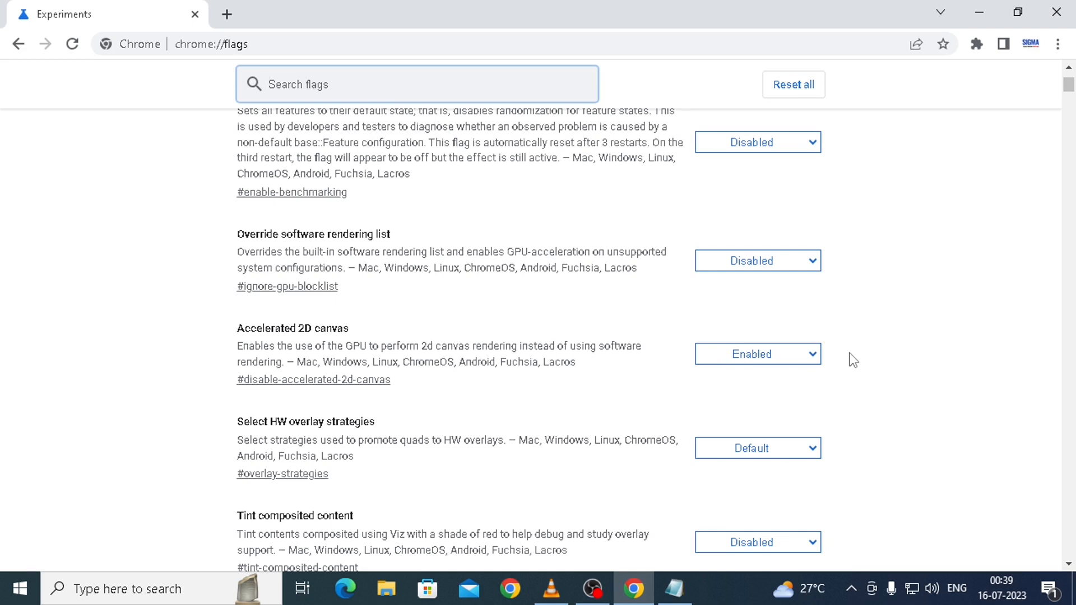
{"action": "mouse_move", "coordinate": [804, 361]}
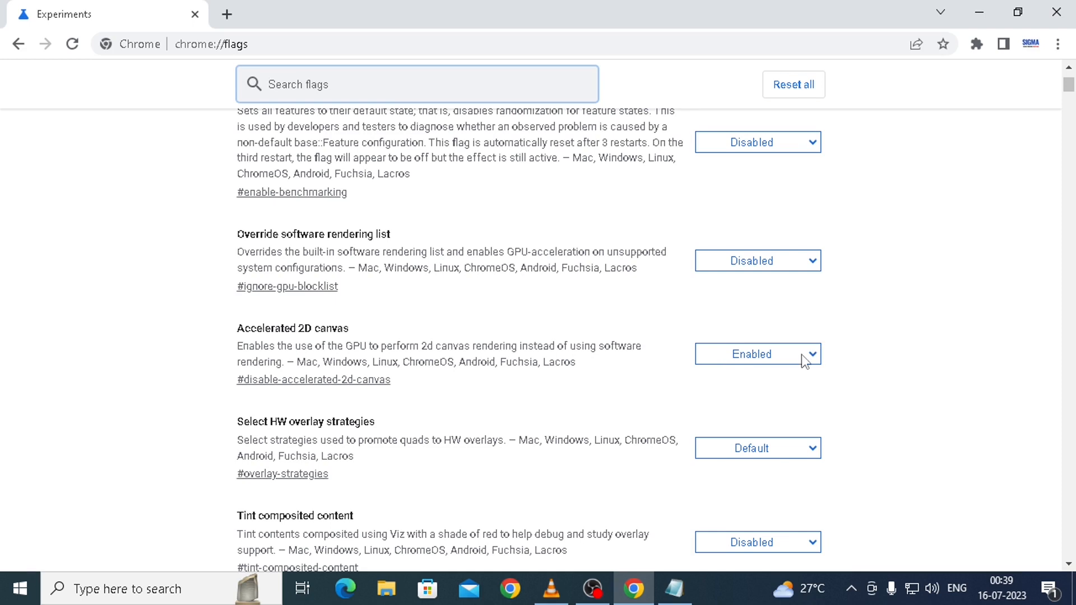
{"action": "left_click", "coordinate": [417, 84]}
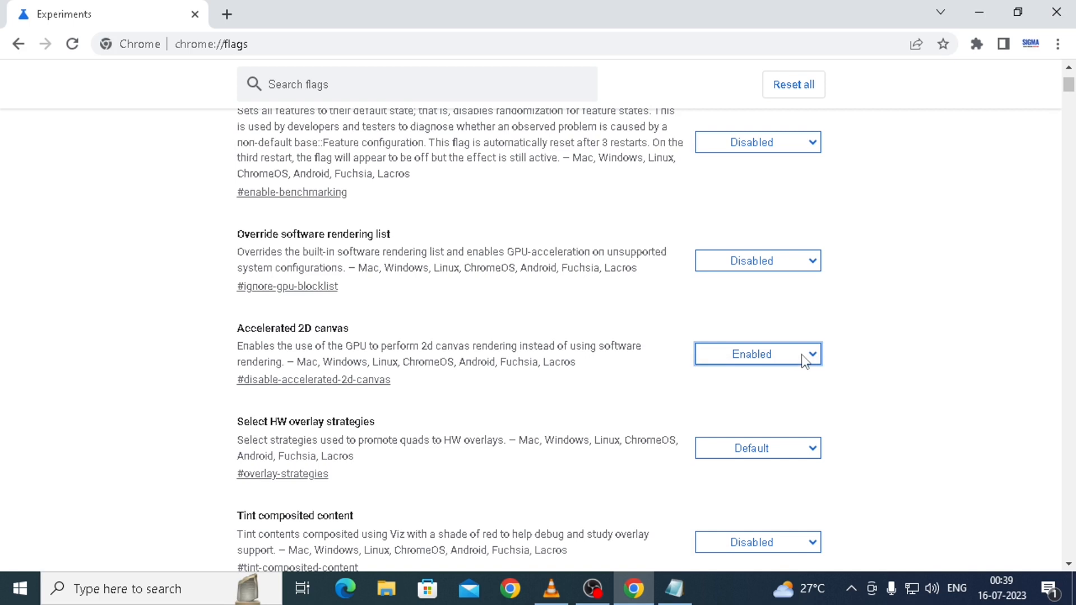
{"action": "mouse_move", "coordinate": [219, 340]}
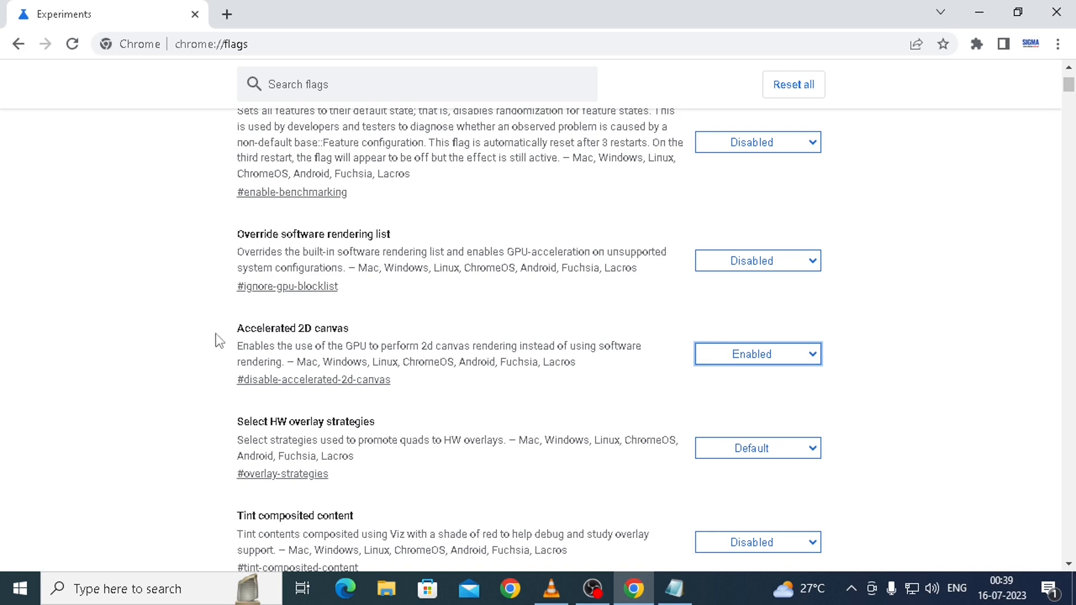
{"action": "double_click", "coordinate": [292, 328]}
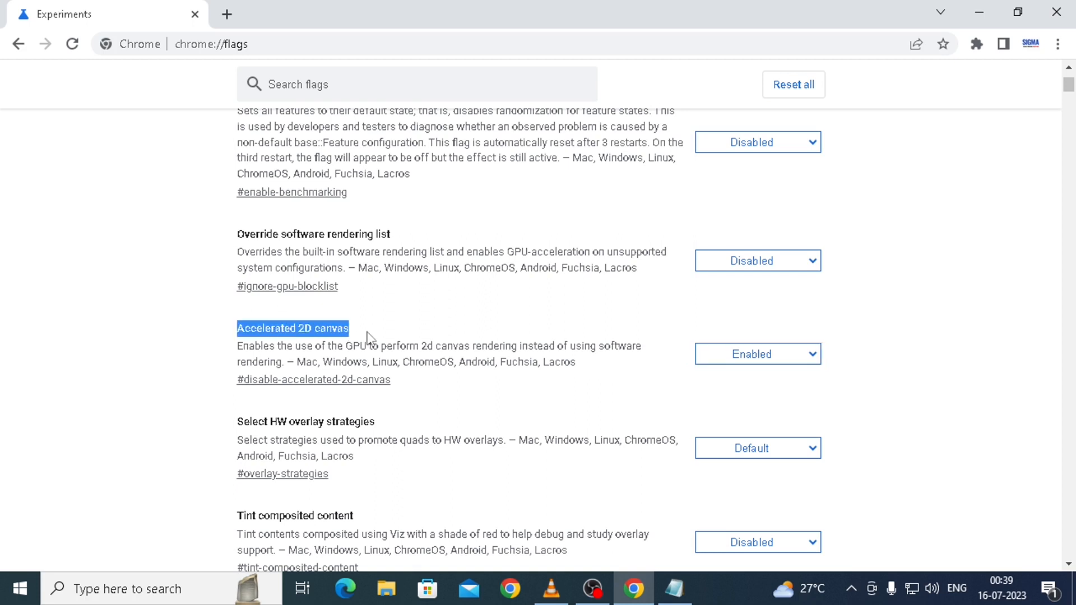
{"action": "mouse_move", "coordinate": [455, 342]}
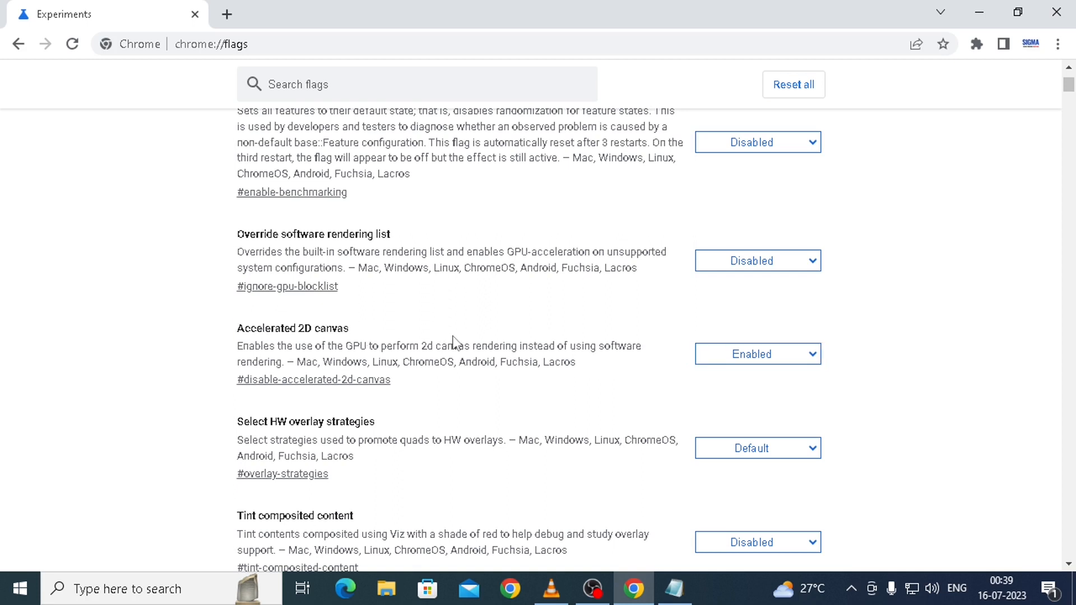
{"action": "scroll", "scroll_direction": "up", "scroll_amount": 3}
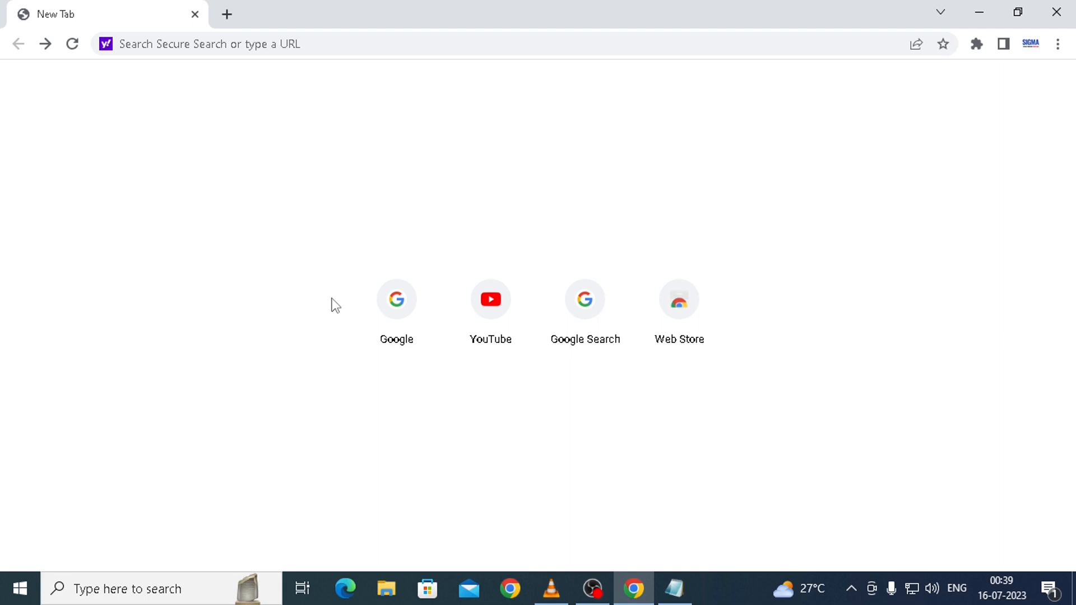
Step: Search Google for 'why is my chrome font weird'
{"action": "left_click", "coordinate": [397, 300]}
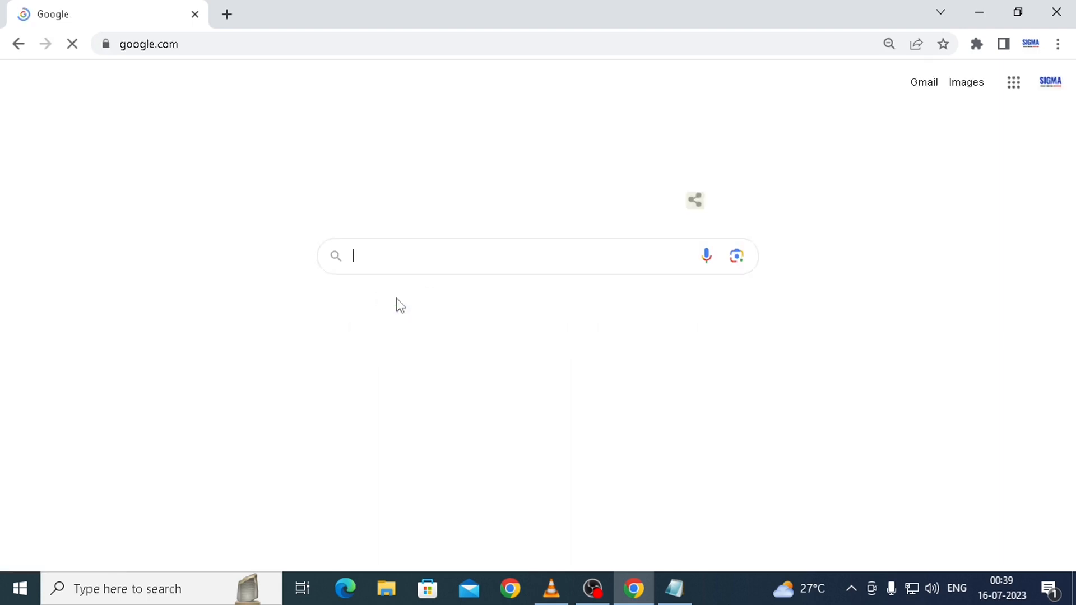
{"action": "type", "text": "why is my chrome font weird"}
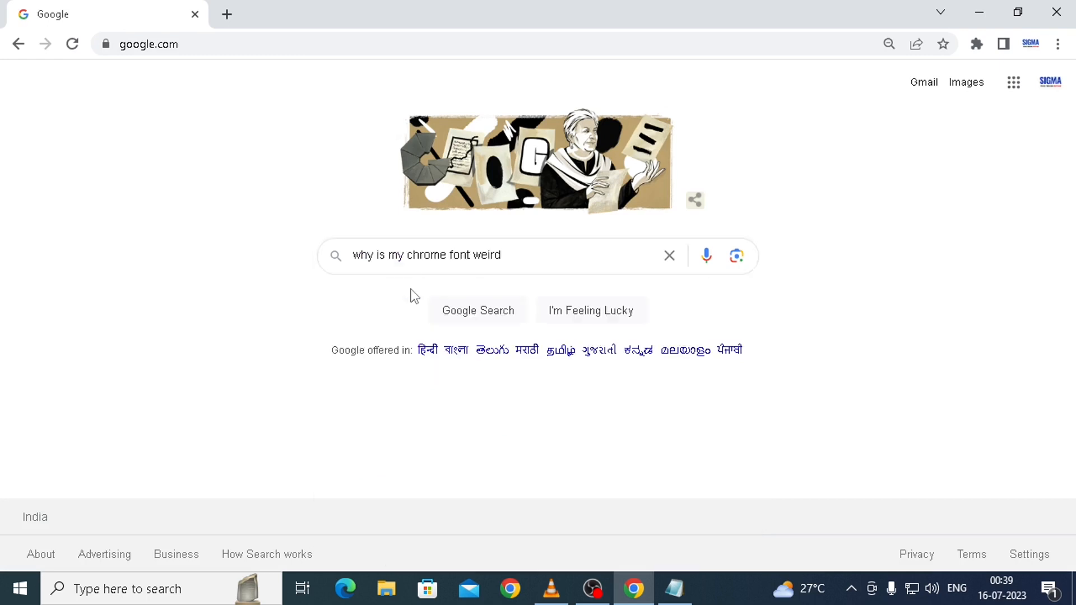
{"action": "left_click", "coordinate": [477, 310]}
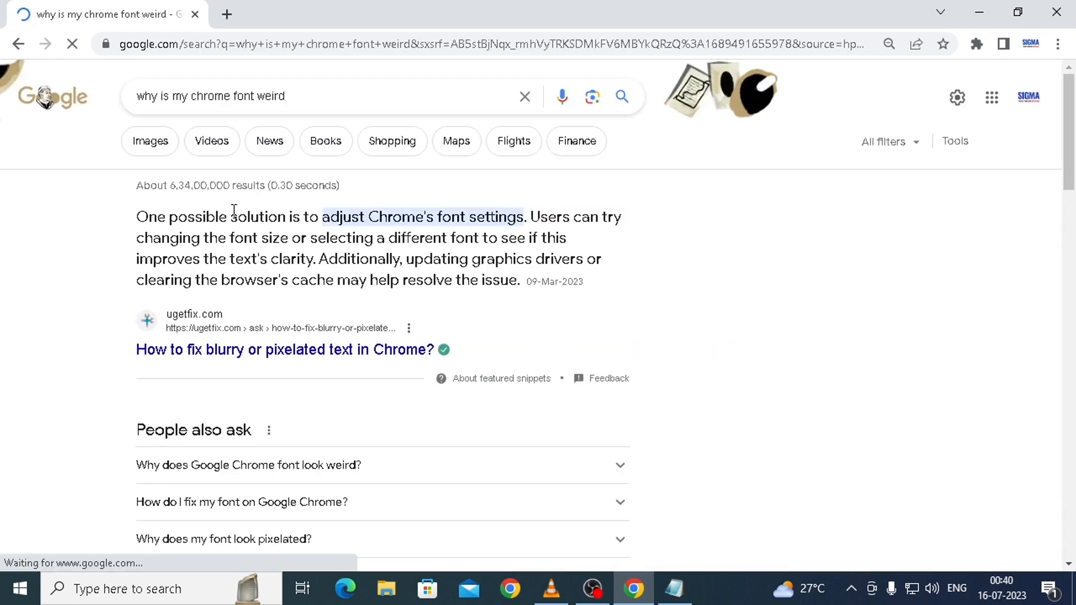
{"action": "mouse_move", "coordinate": [918, 306]}
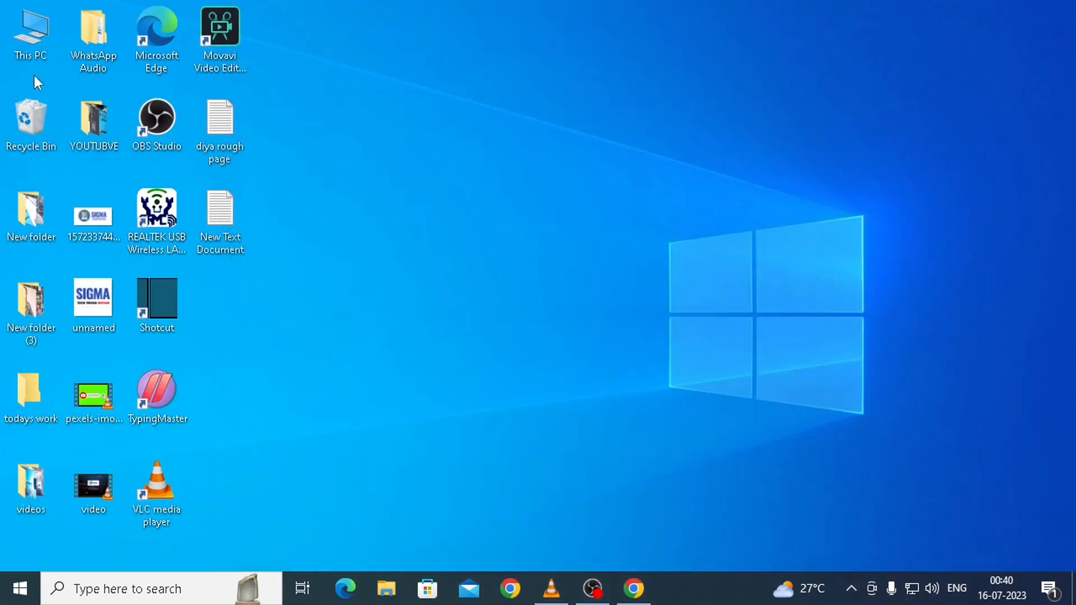
Step: Open This PC's Properties and go to Advanced system settings
{"action": "left_click", "coordinate": [31, 31]}
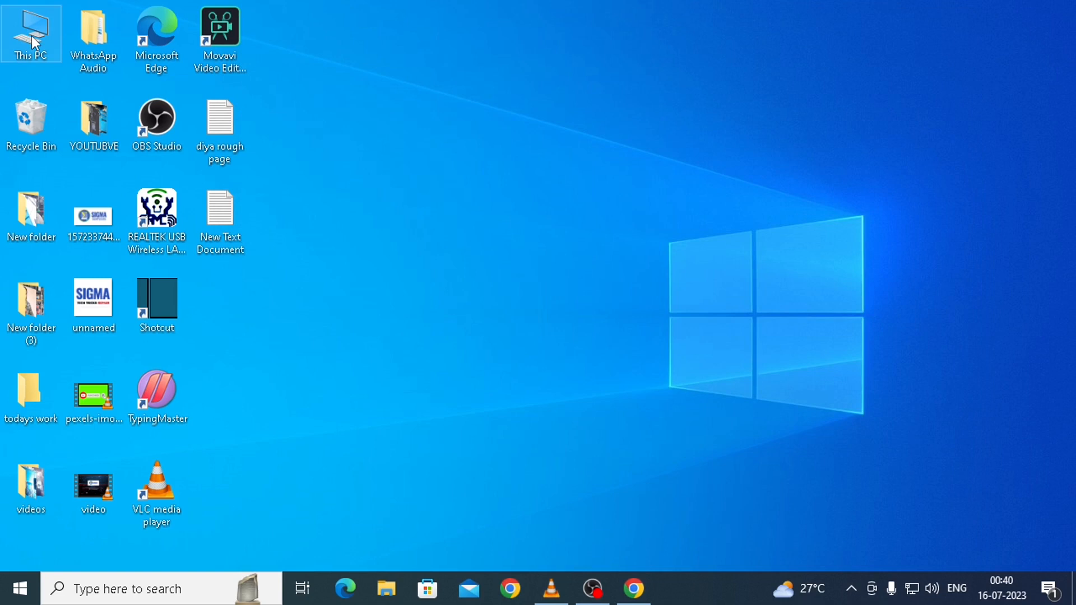
{"action": "right_click", "coordinate": [30, 31]}
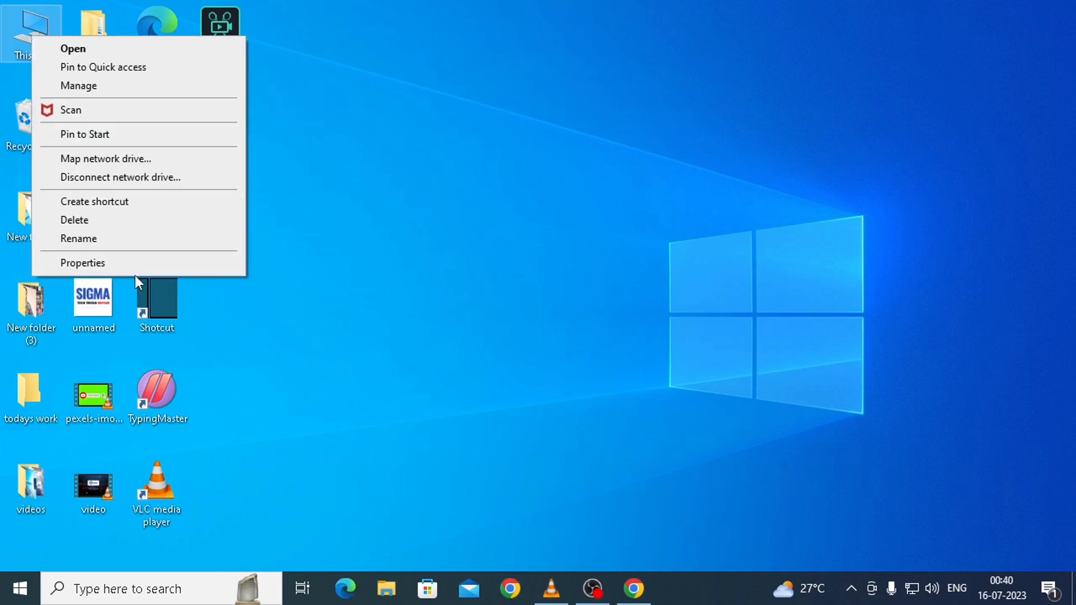
{"action": "left_click", "coordinate": [82, 263]}
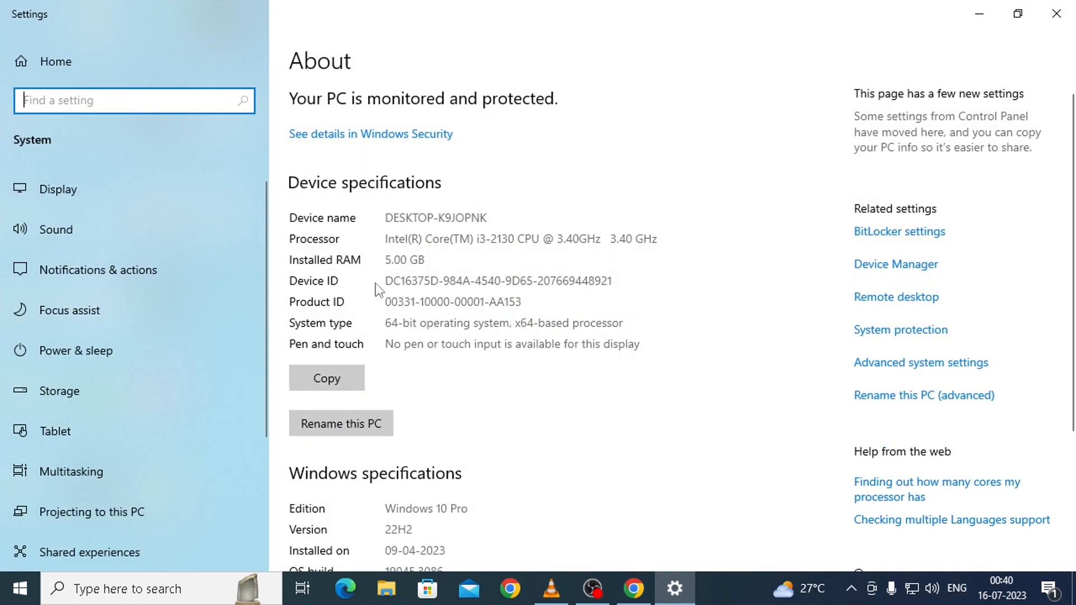
{"action": "mouse_move", "coordinate": [915, 375]}
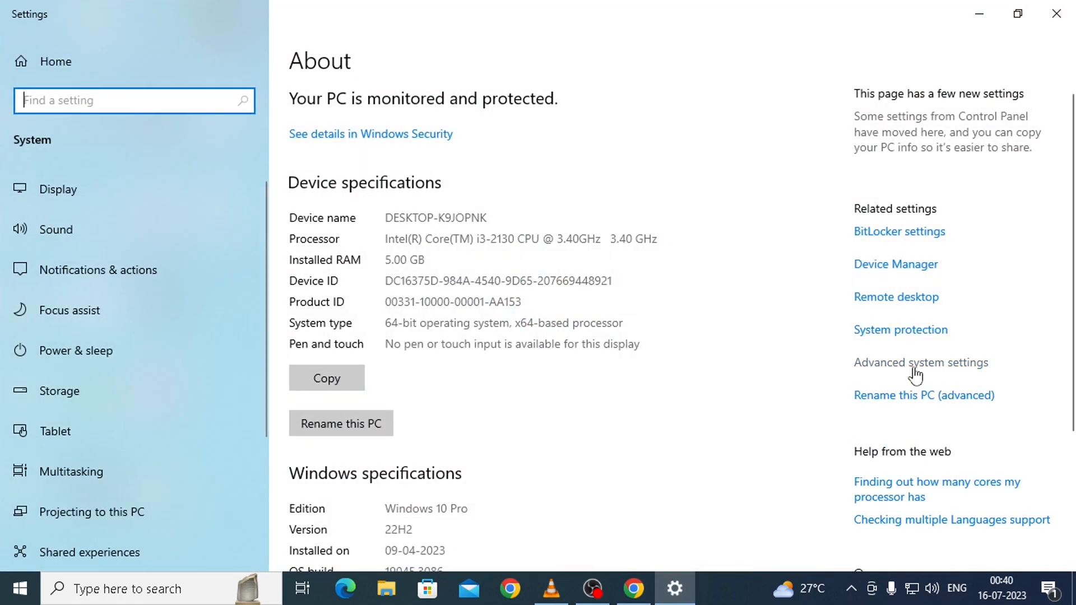
{"action": "left_click", "coordinate": [920, 362]}
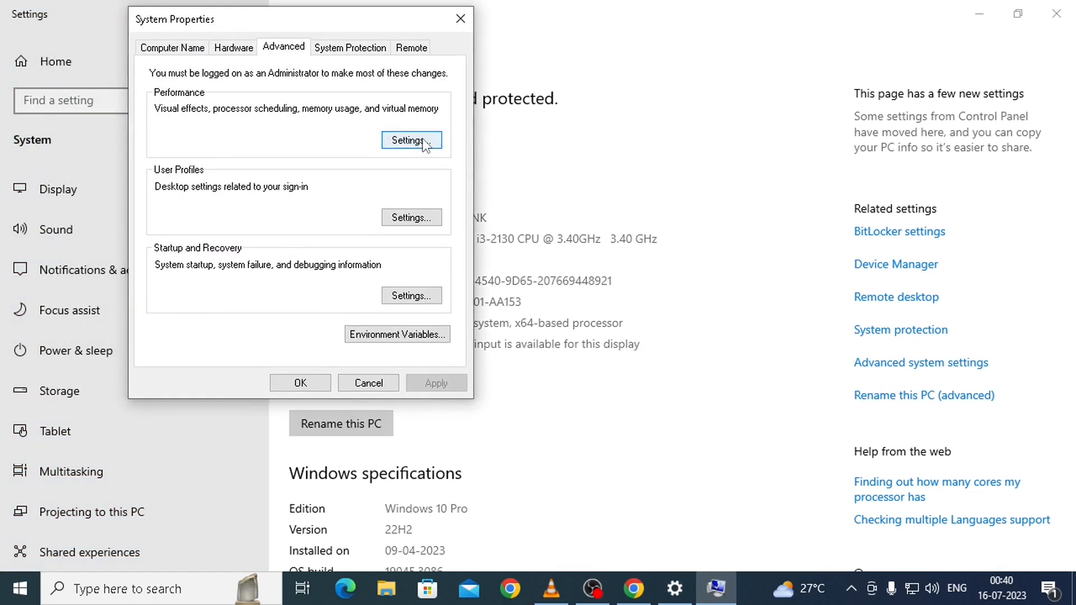
{"action": "mouse_move", "coordinate": [409, 153]}
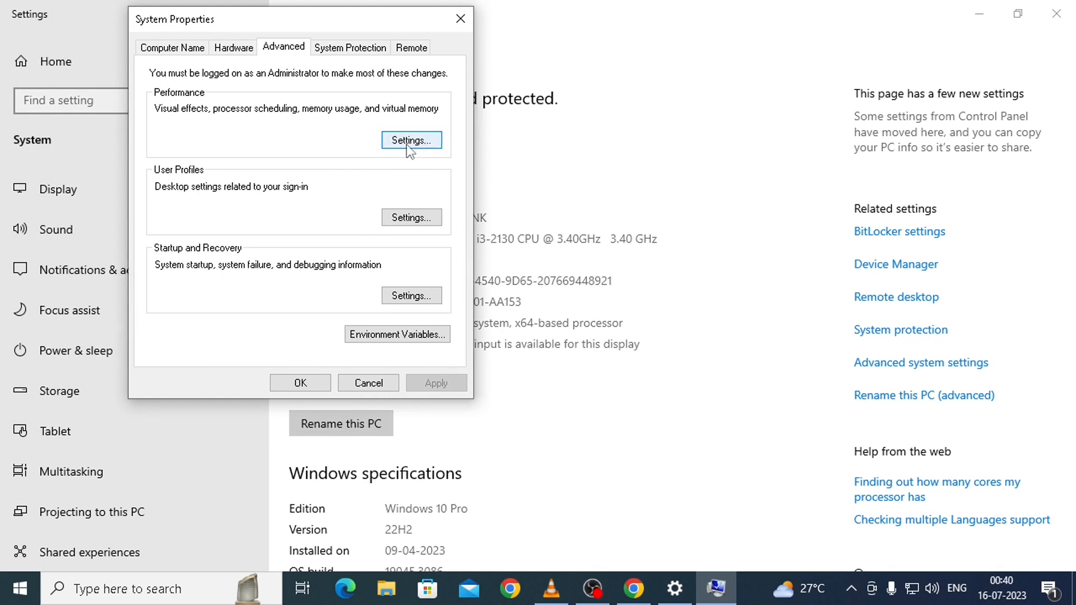
Step: Enable and apply 'Smooth edges of screen fonts' in Performance Options, then close the dialogs
{"action": "left_click", "coordinate": [410, 141]}
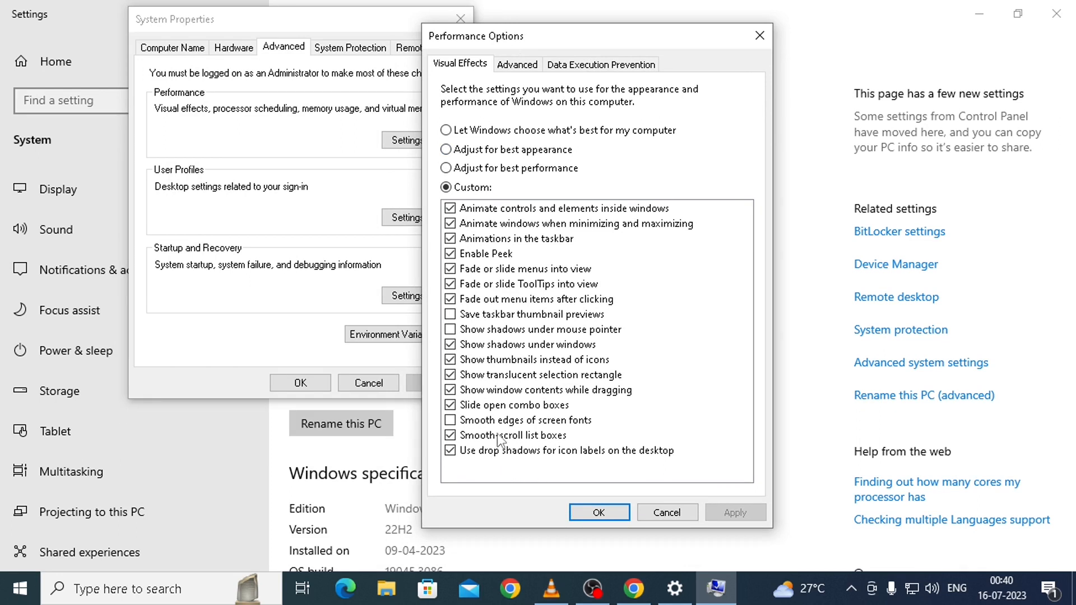
{"action": "mouse_move", "coordinate": [488, 438]}
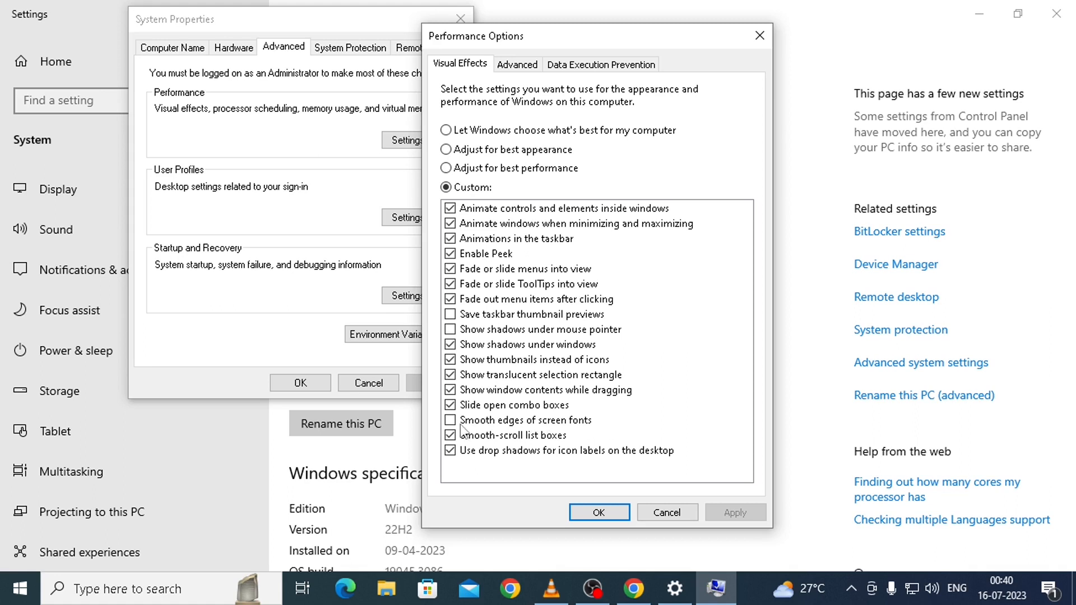
{"action": "left_click", "coordinate": [450, 421]}
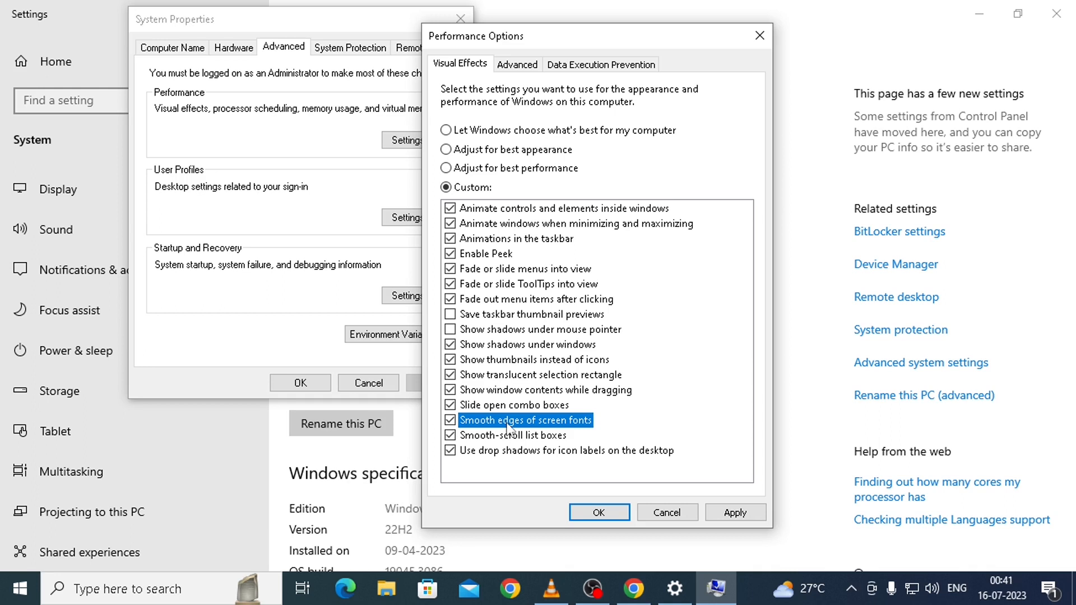
{"action": "left_click", "coordinate": [735, 513]}
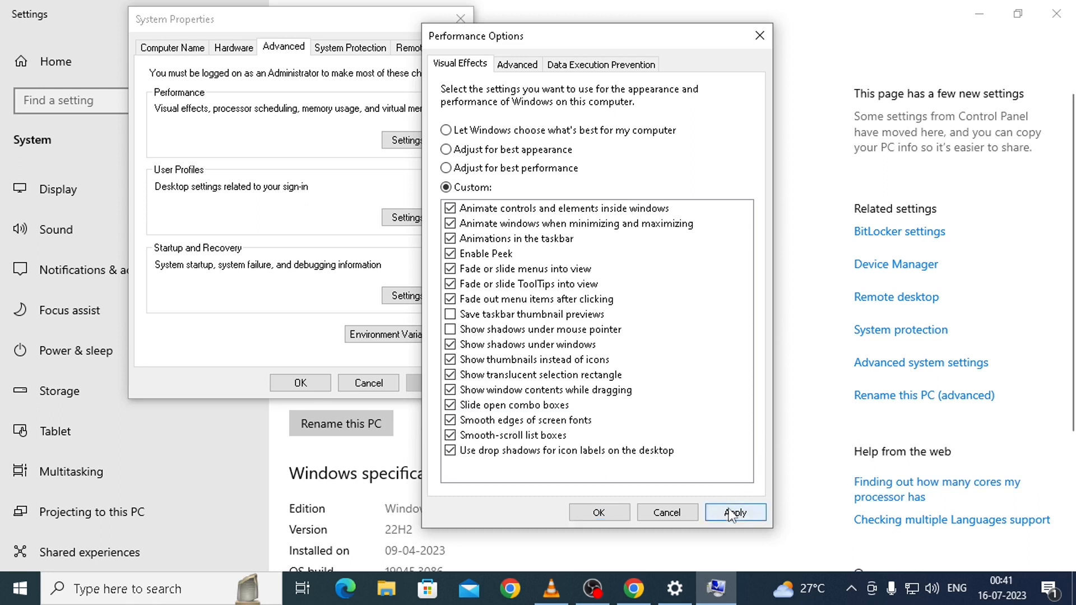
{"action": "left_click", "coordinate": [735, 511]}
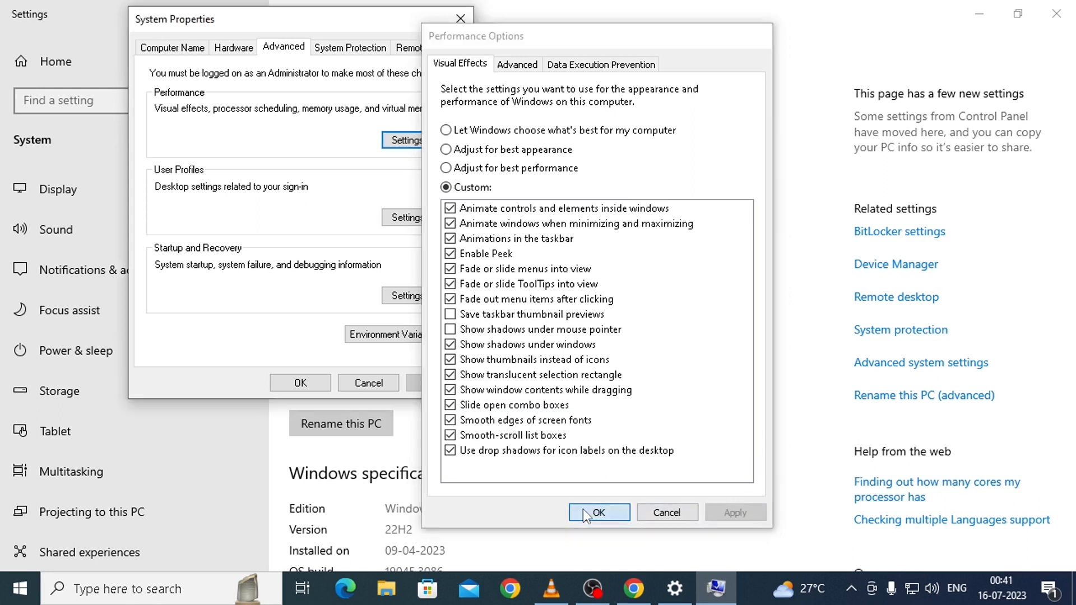
{"action": "left_click", "coordinate": [598, 512]}
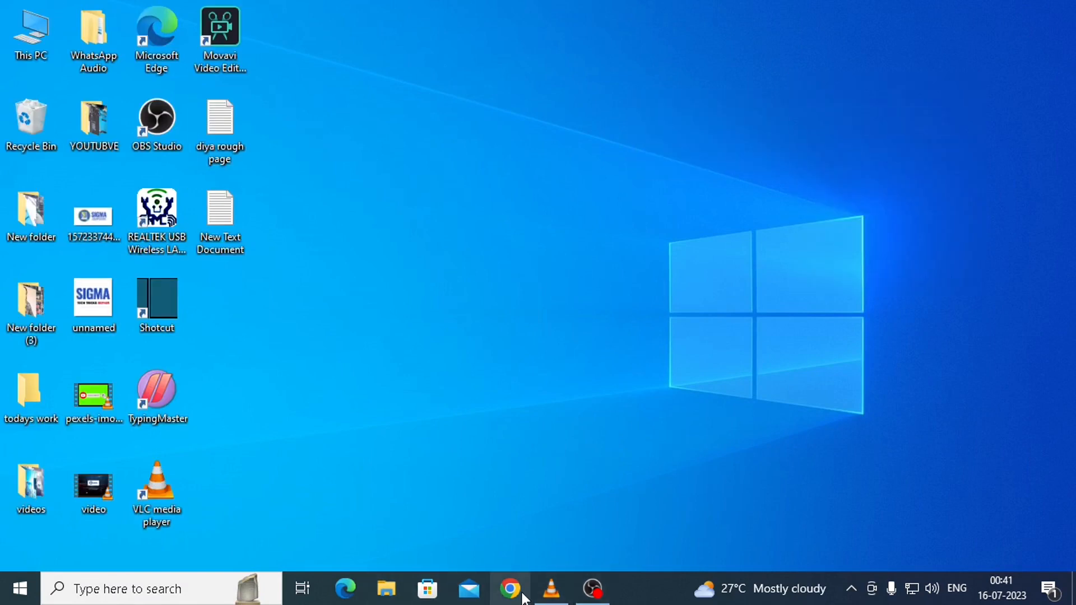
Step: Reopen Chrome, go to google.com and search 'why is my chrome font weird'
{"action": "left_click", "coordinate": [510, 590]}
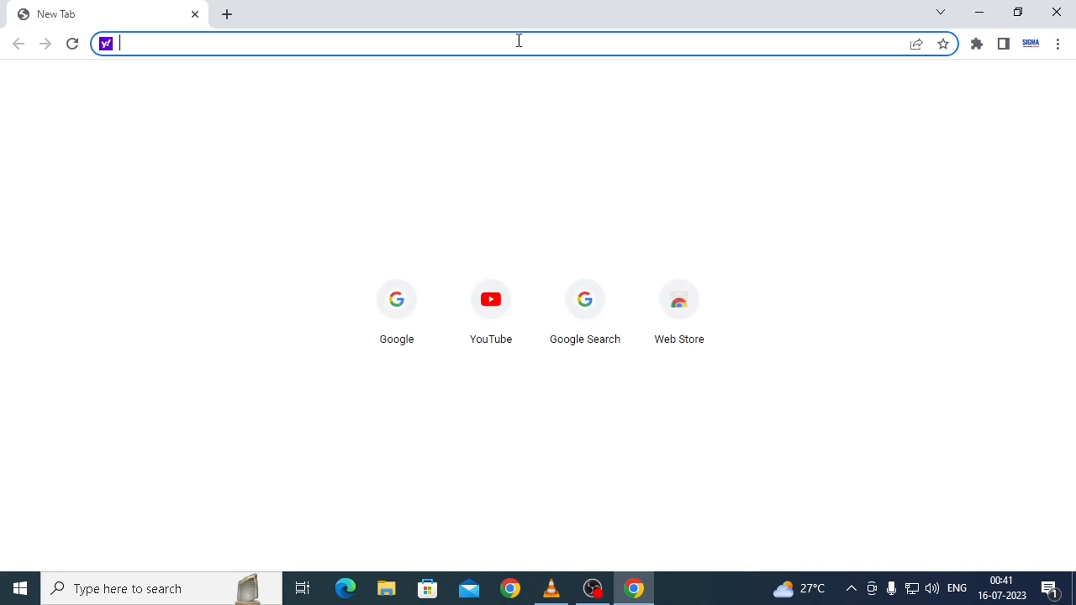
{"action": "type", "text": "google.com"}
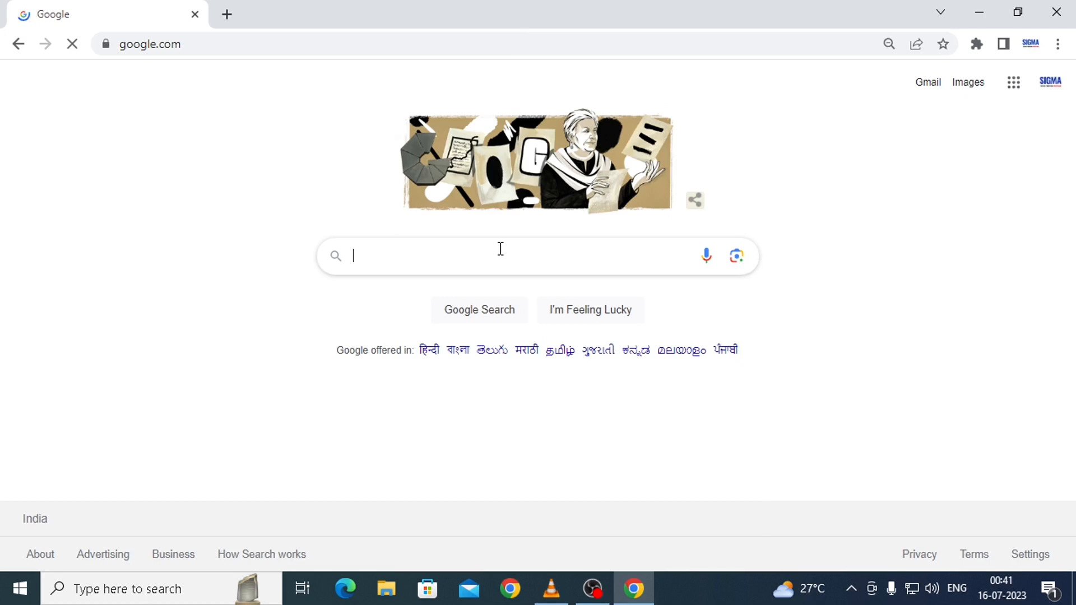
{"action": "type", "text": "why is my chrome font weird"}
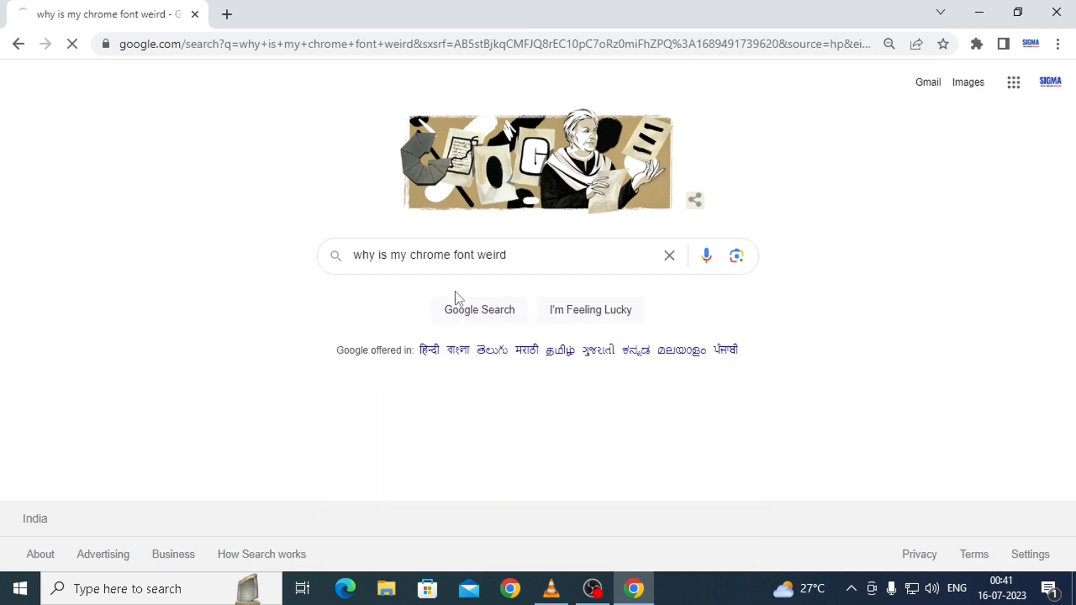
{"action": "left_click", "coordinate": [479, 309]}
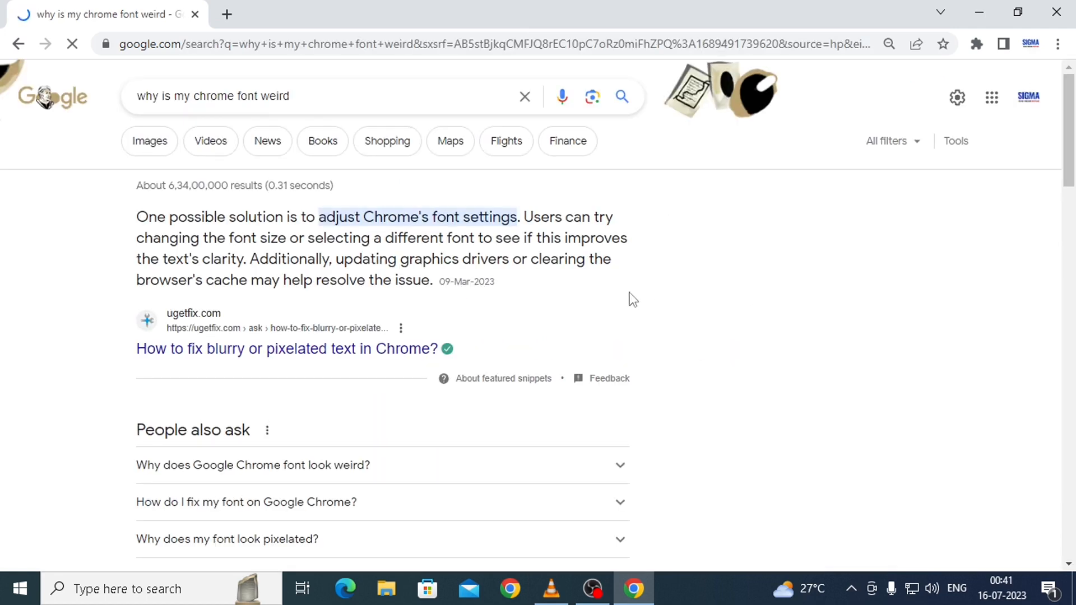
{"action": "mouse_move", "coordinate": [712, 371]}
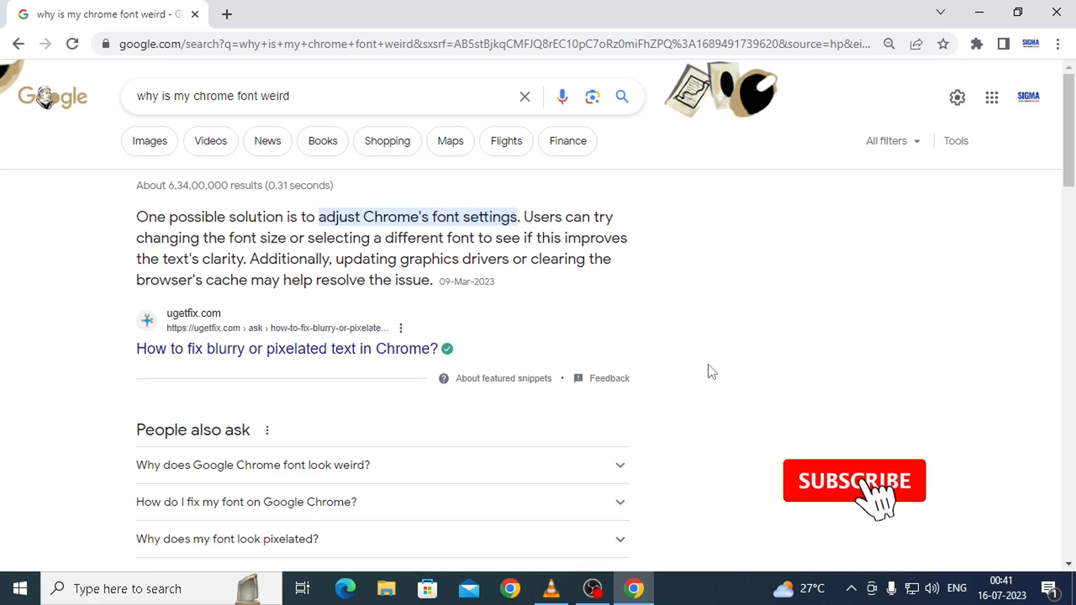
{"action": "left_click", "coordinate": [853, 480]}
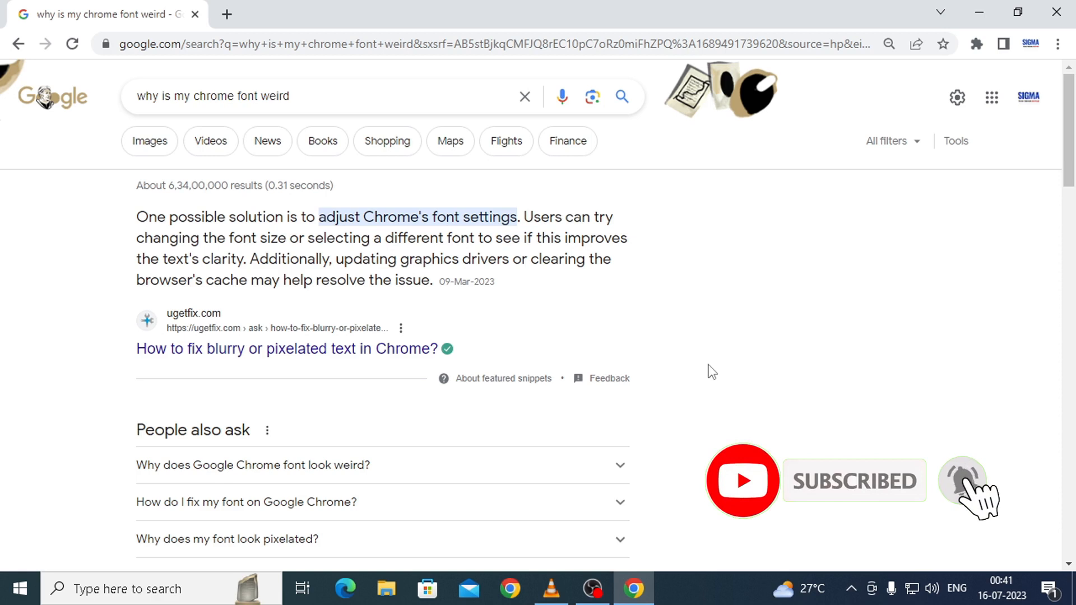